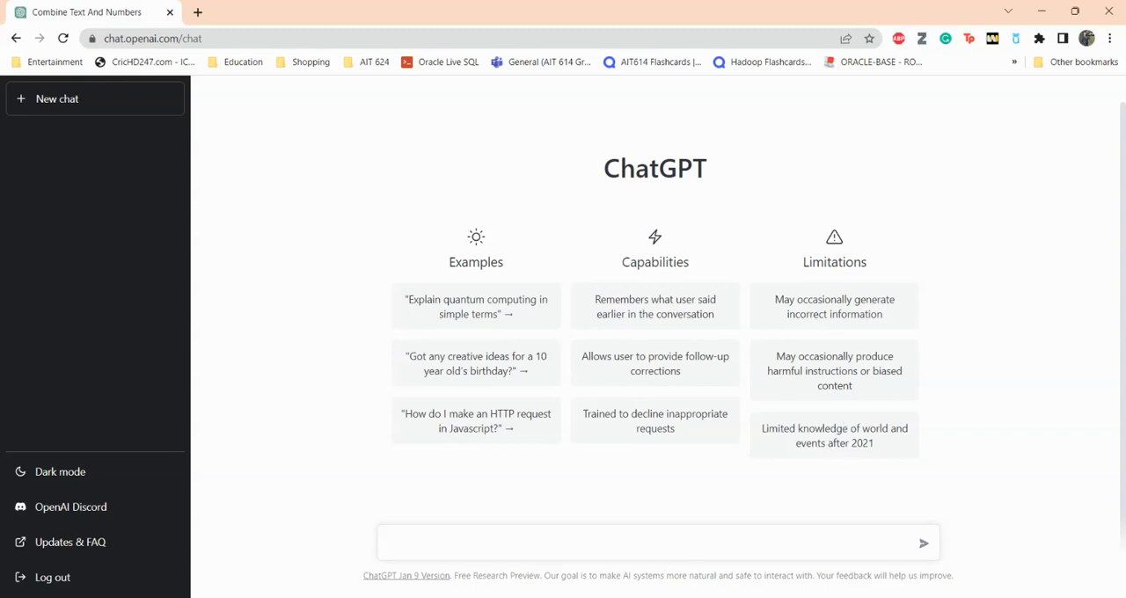
Ask ChatGPT 'How I can combine text with numbers in excel ?' and read the reply
{"action": "left_click", "coordinate": [502, 543]}
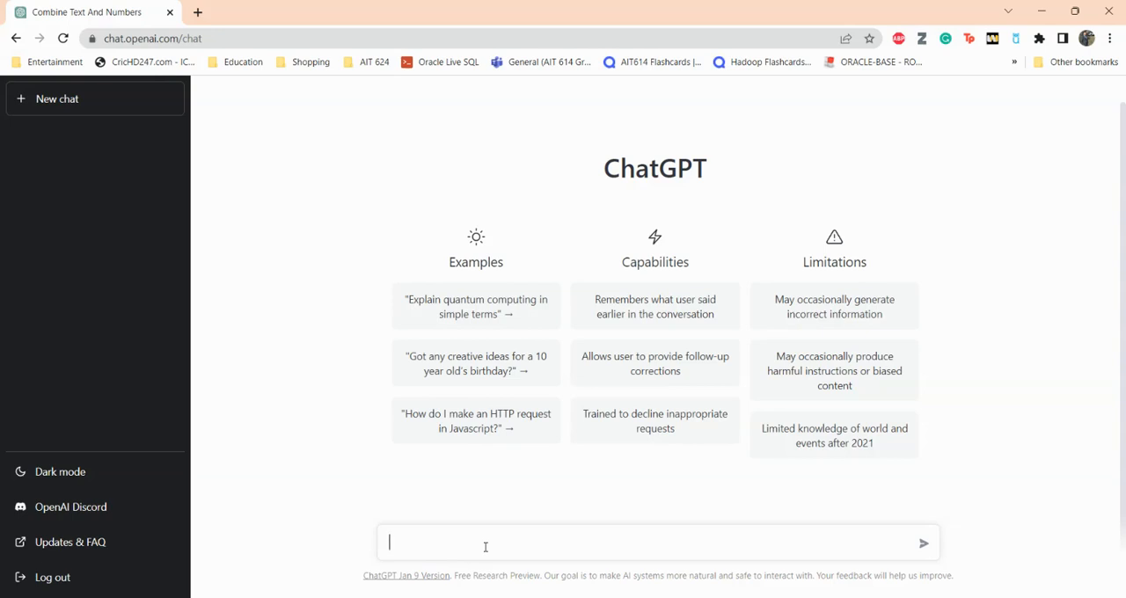
{"action": "type", "text": "How I c"}
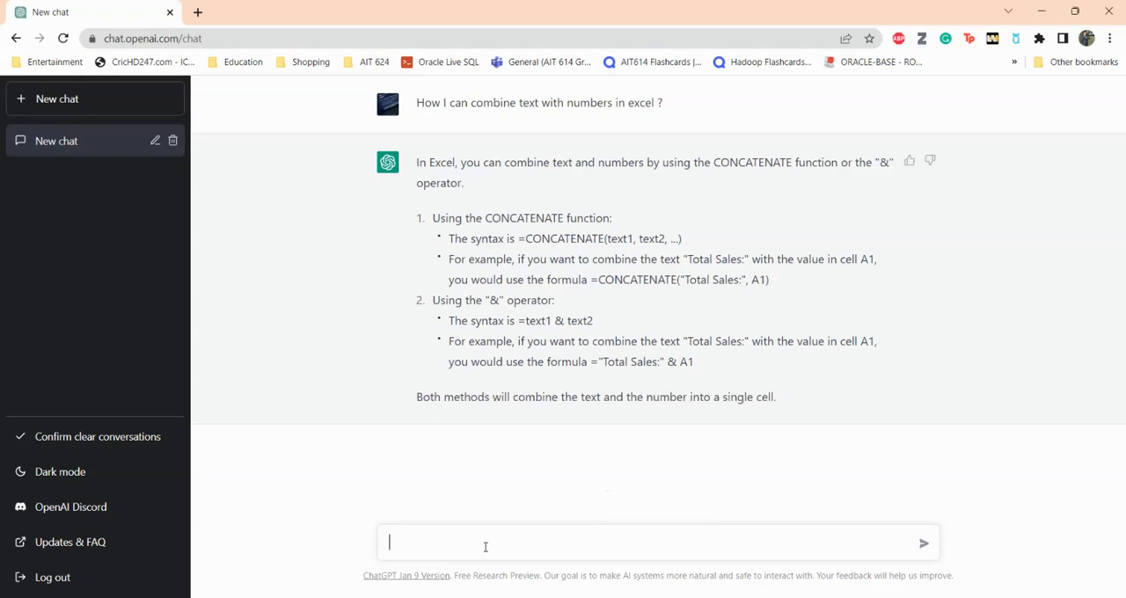
{"action": "mouse_move", "coordinate": [514, 225]}
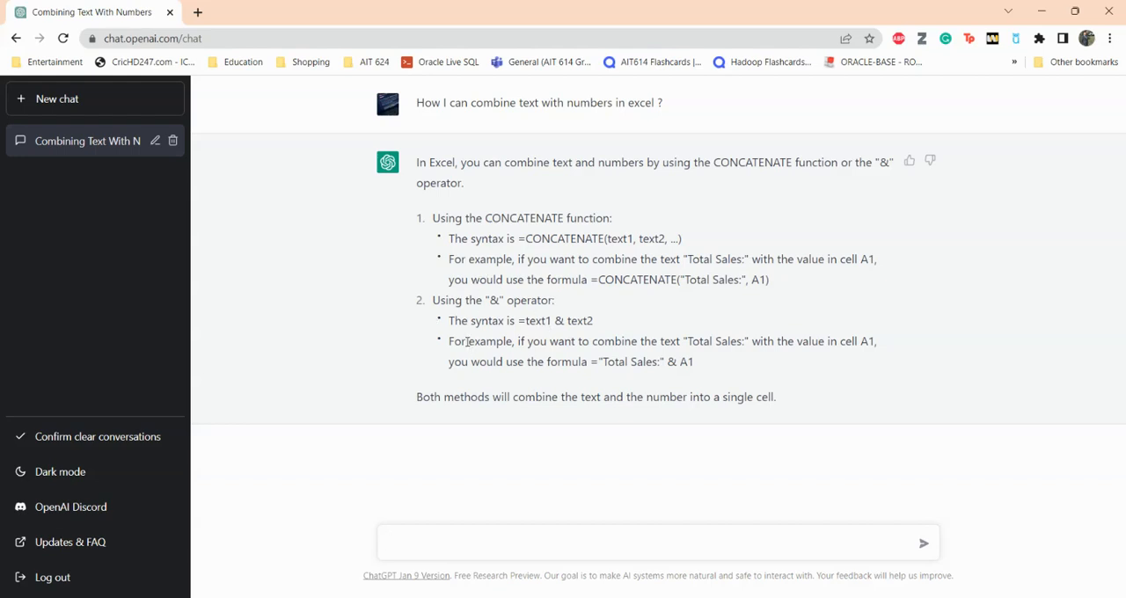
{"action": "mouse_move", "coordinate": [581, 239]}
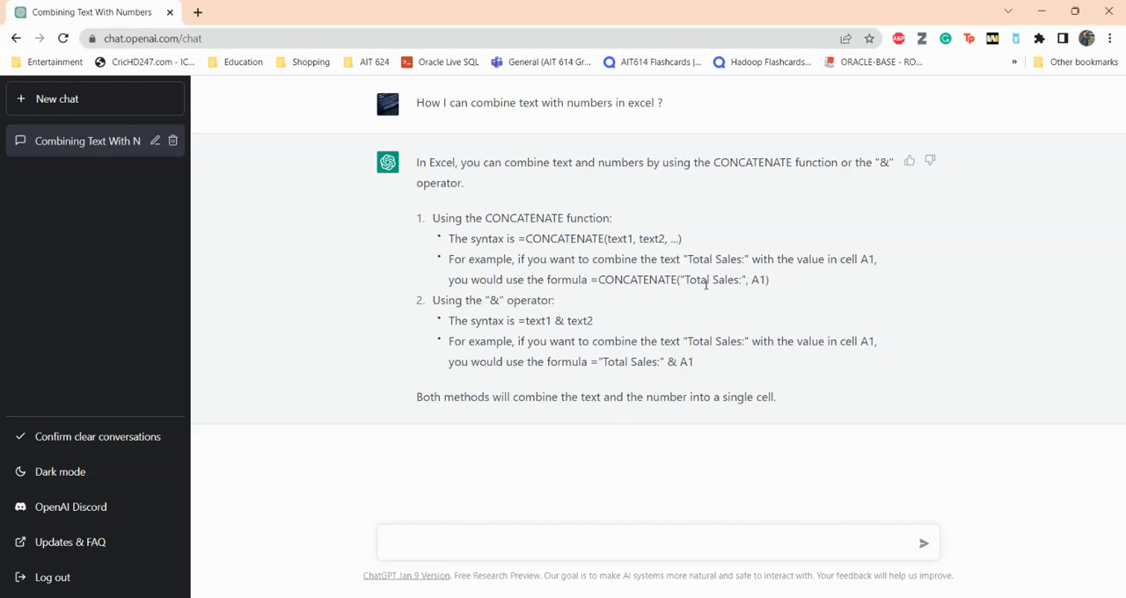
{"action": "left_click", "coordinate": [659, 543]}
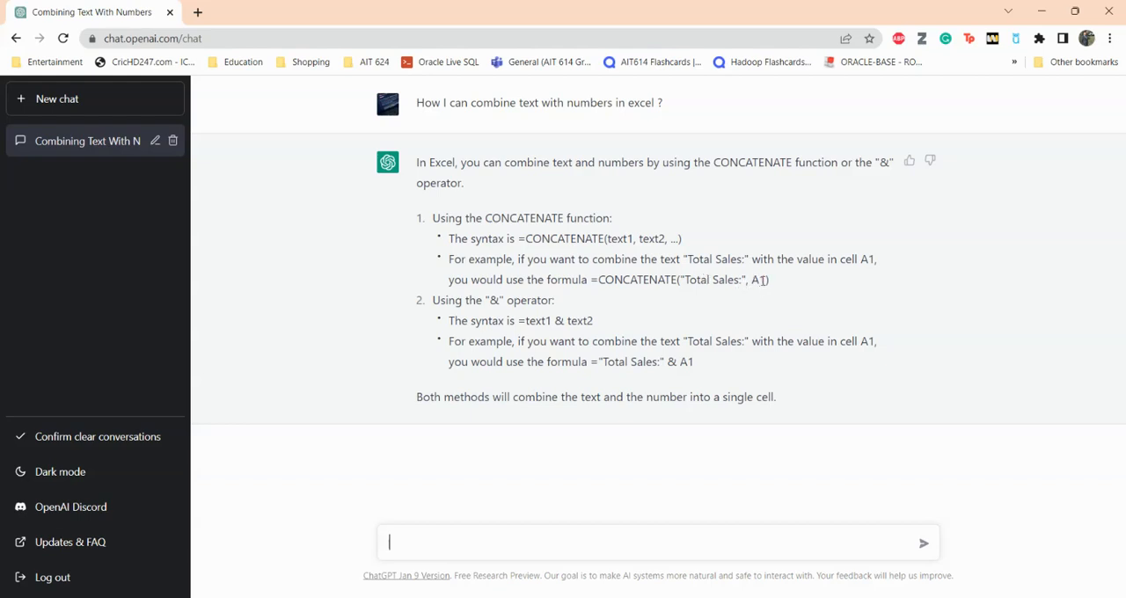
{"action": "mouse_move", "coordinate": [741, 301]}
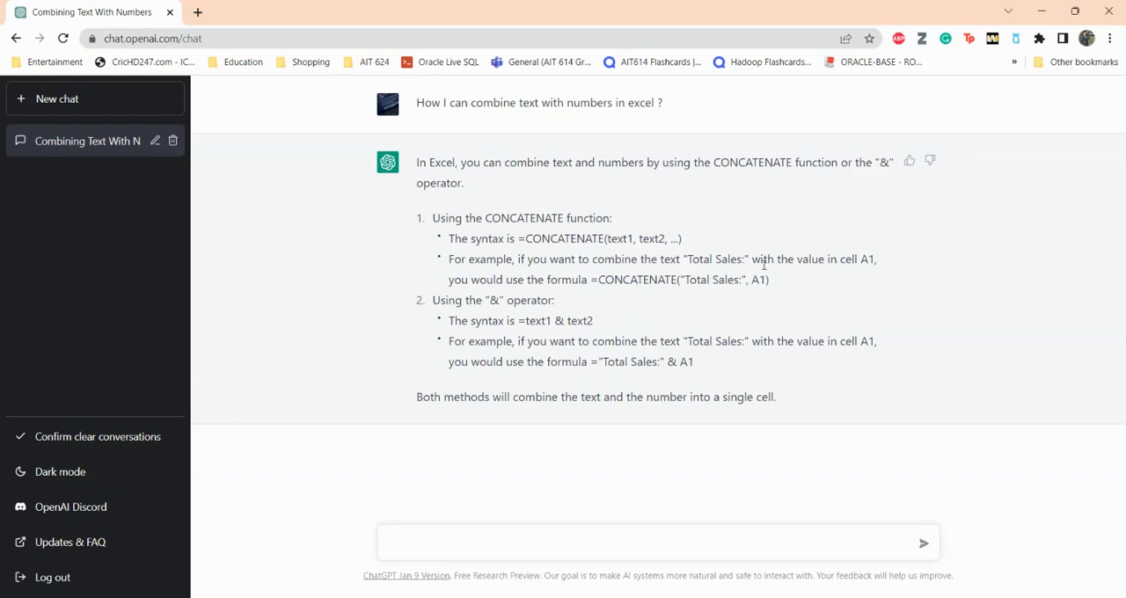
{"action": "mouse_move", "coordinate": [748, 280]}
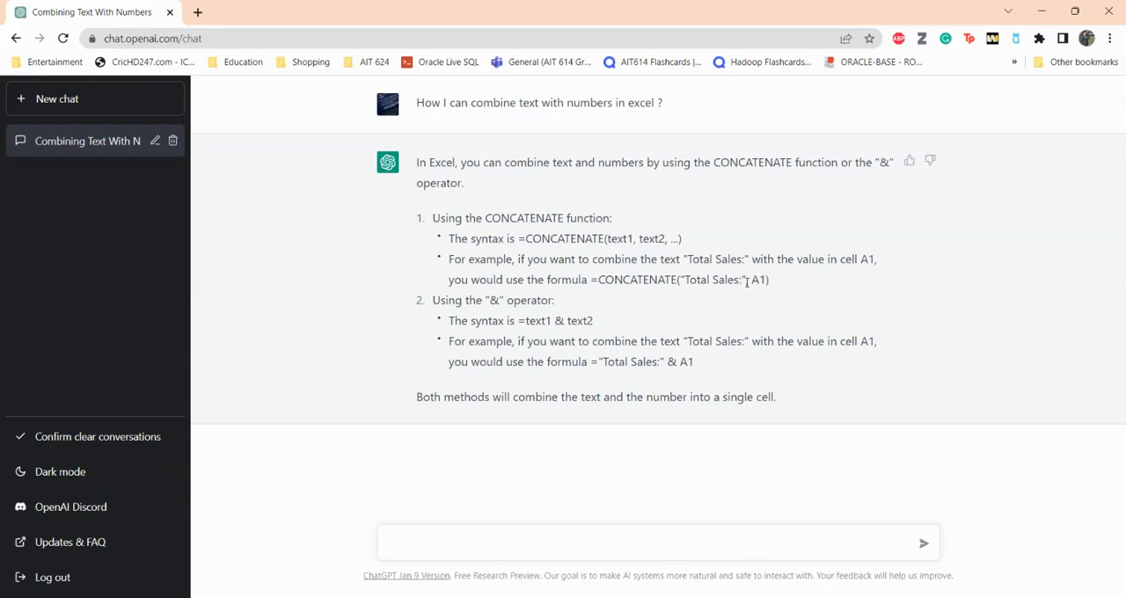
{"action": "mouse_move", "coordinate": [602, 323]}
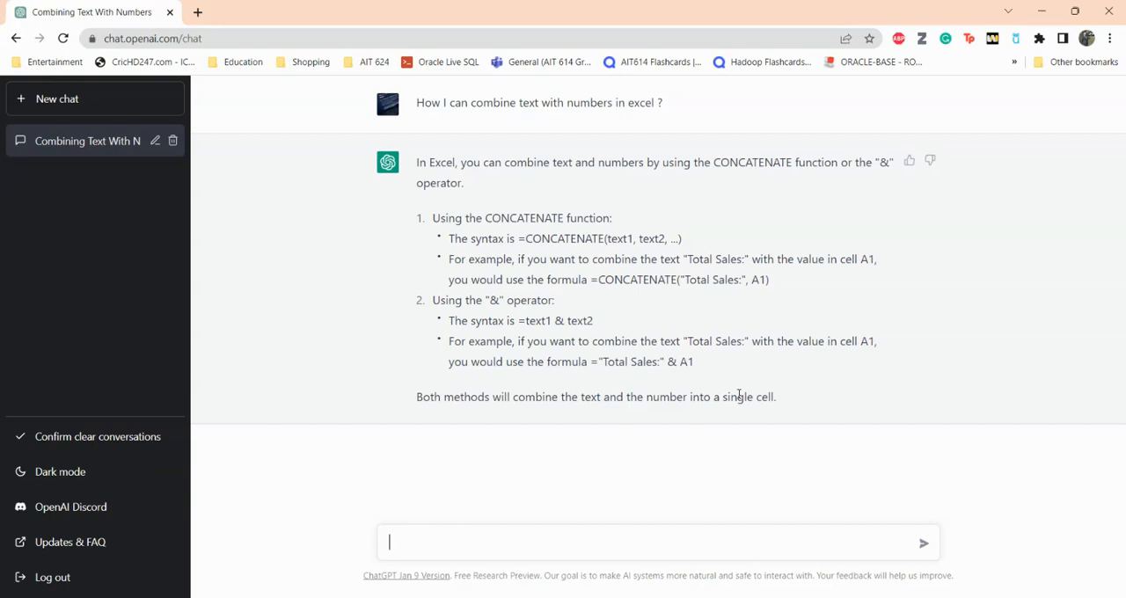
{"action": "mouse_move", "coordinate": [528, 417]}
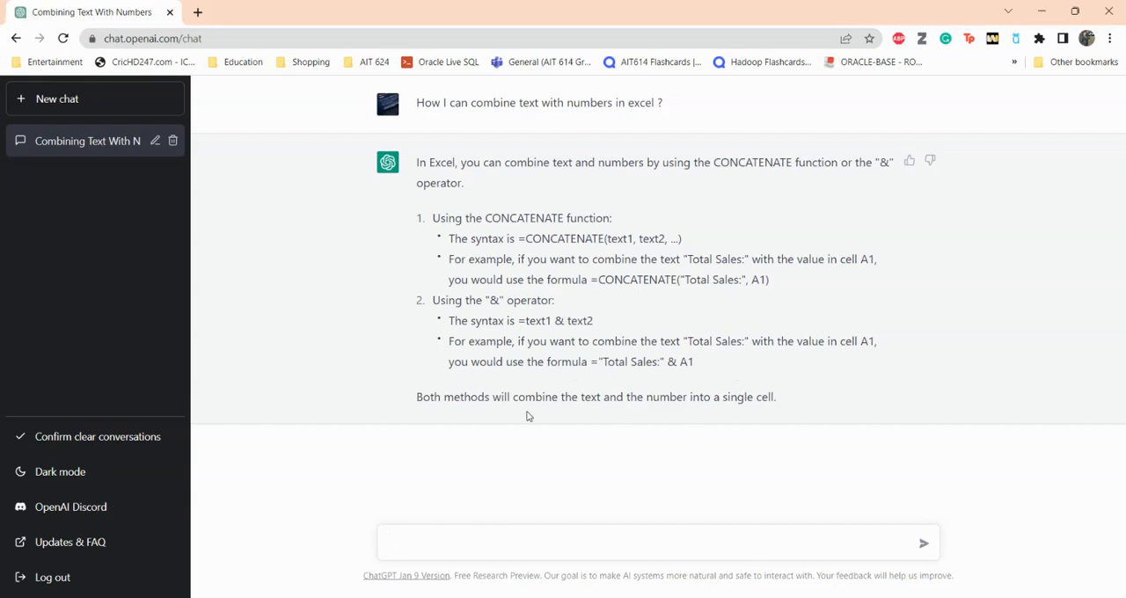
{"action": "mouse_move", "coordinate": [642, 362]}
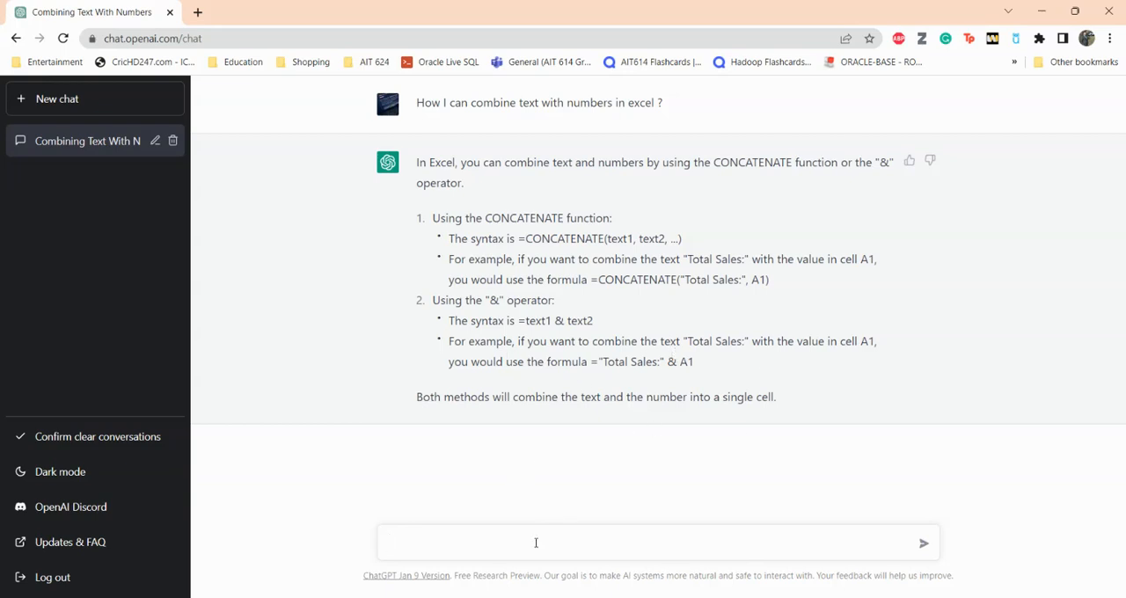
{"action": "mouse_move", "coordinate": [493, 543]}
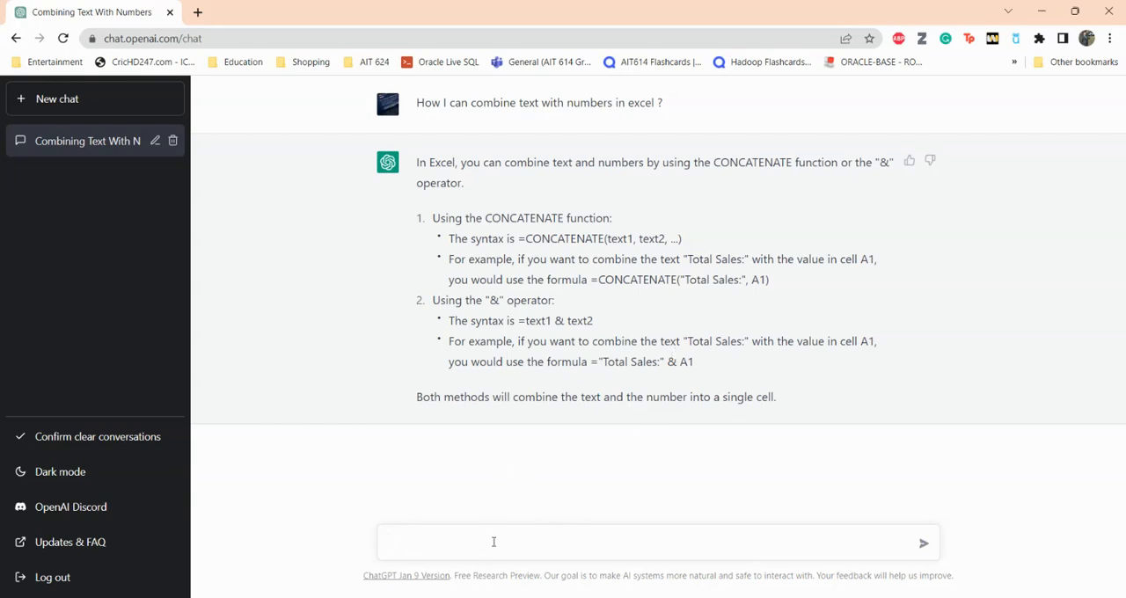
Ask 'How I can create a tracking number in excel ?' as a follow-up question
{"action": "type", "text": "J"}
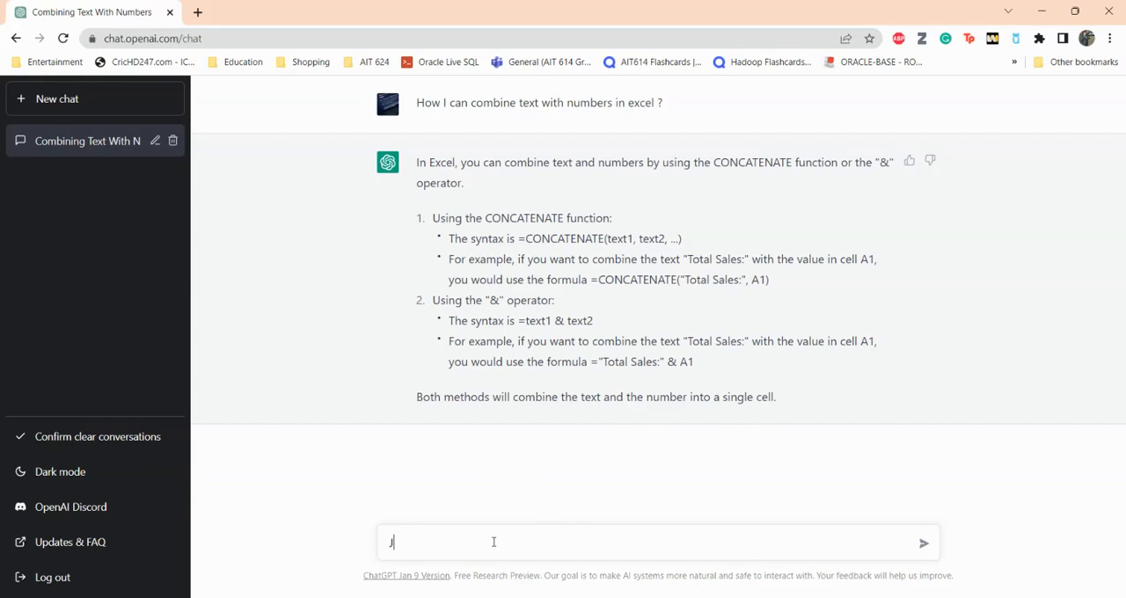
{"action": "type", "text": "How I can"}
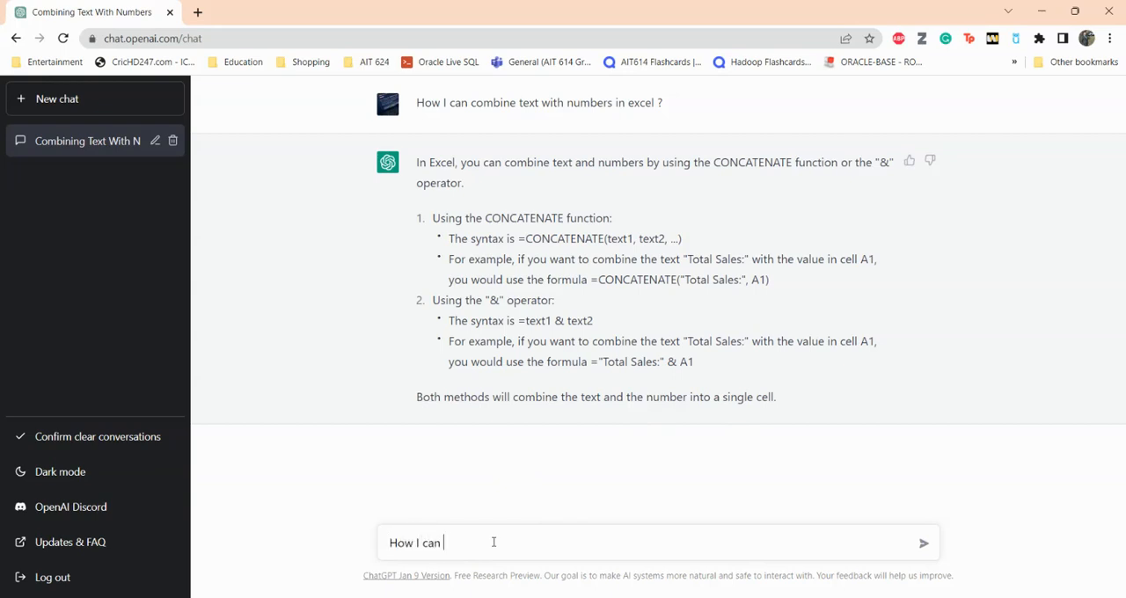
{"action": "type", "text": "create a trac"}
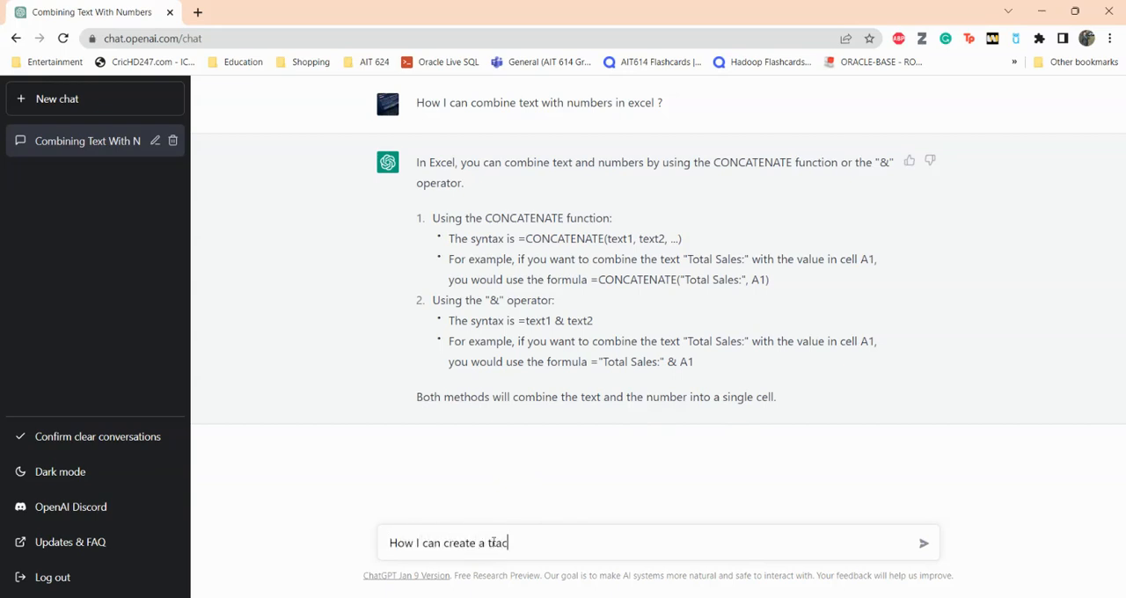
{"action": "type", "text": "king number"}
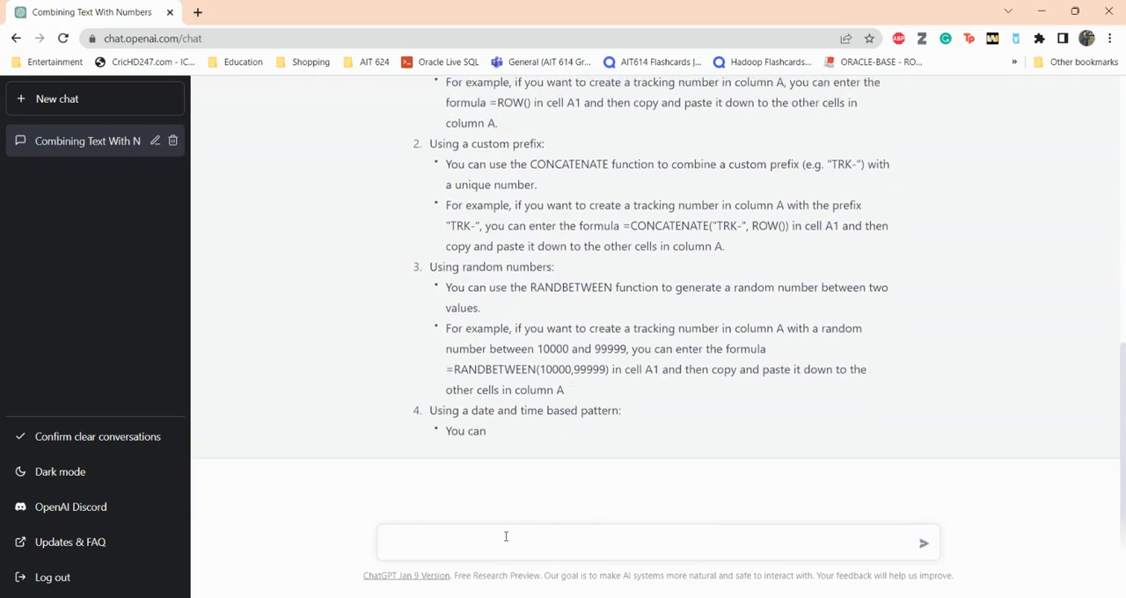
Send a question about finding duplicate text in Excel, which returns a network error
{"action": "type", "text": "How can in"}
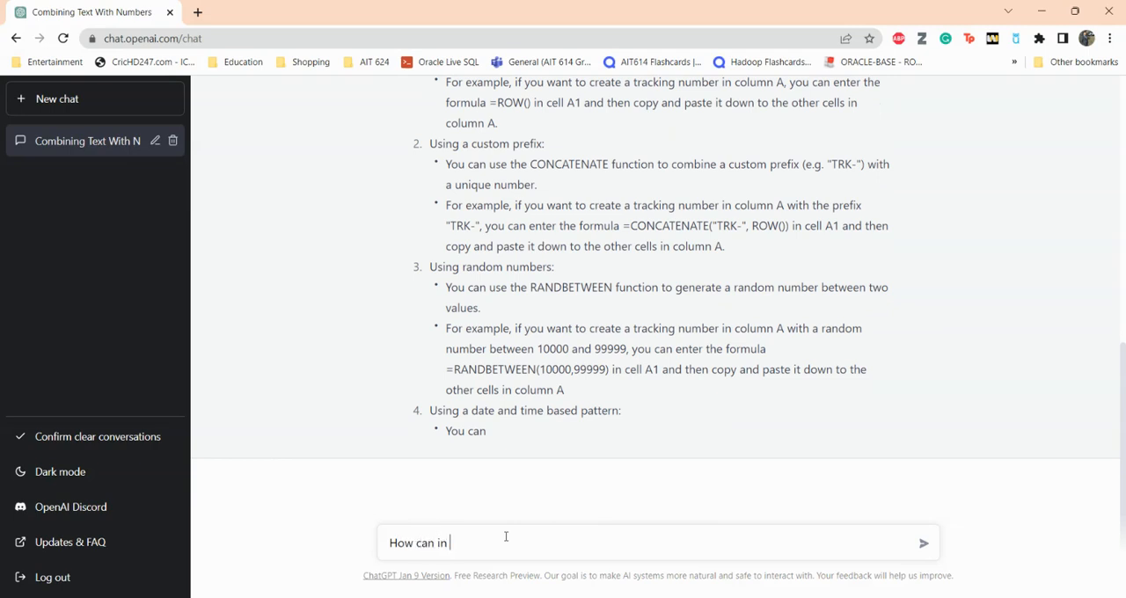
{"action": "type", "text": "find dublicate t"}
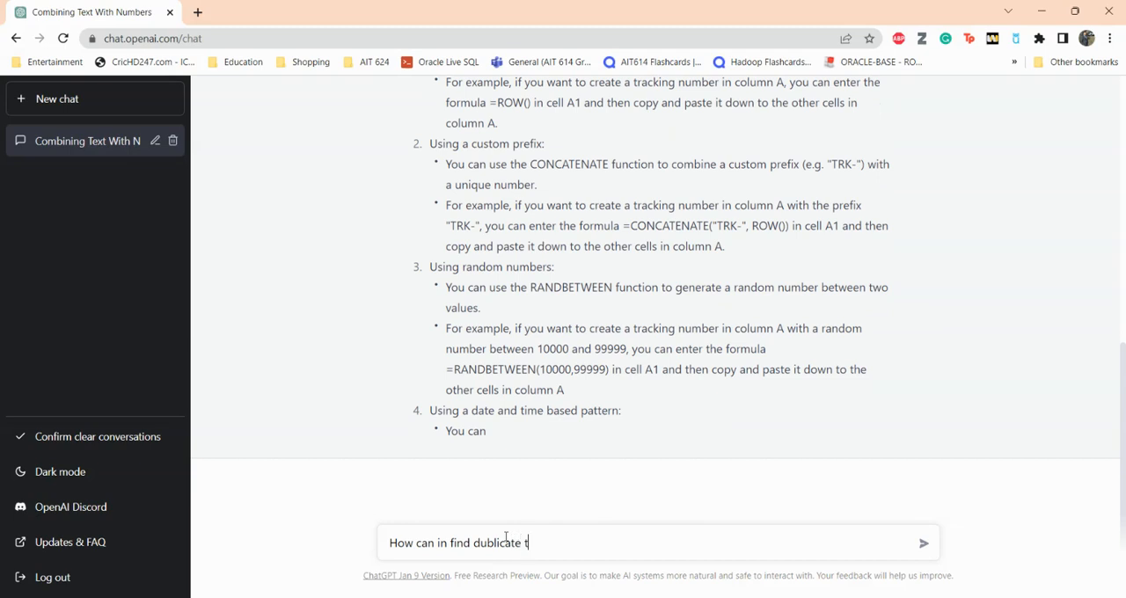
{"action": "type", "text": "ext in exc"}
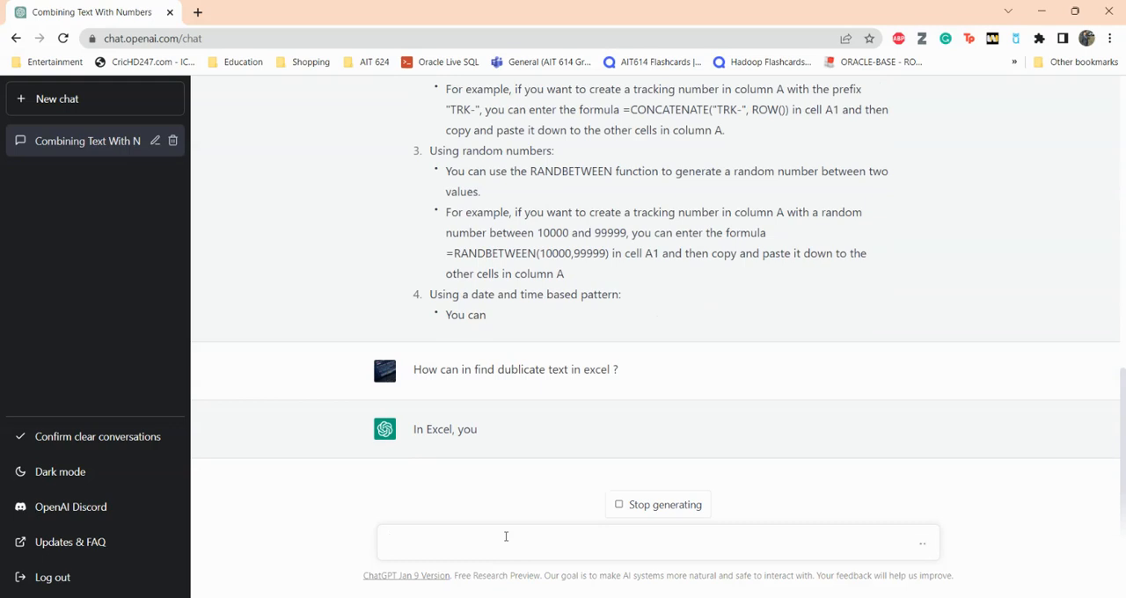
{"action": "left_click", "coordinate": [506, 542]}
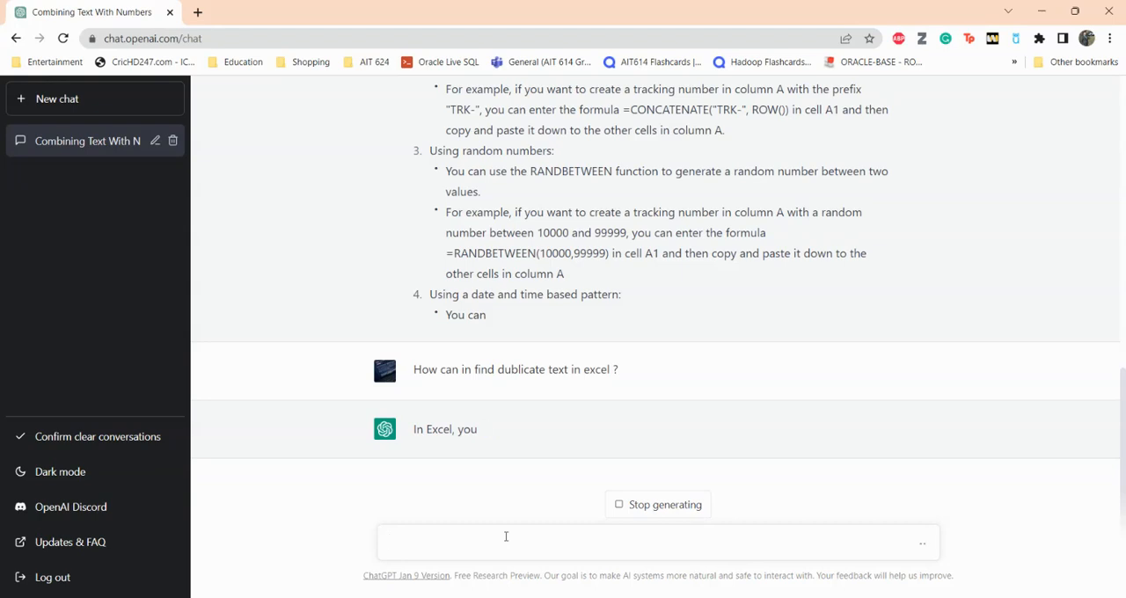
{"action": "left_click", "coordinate": [506, 542]}
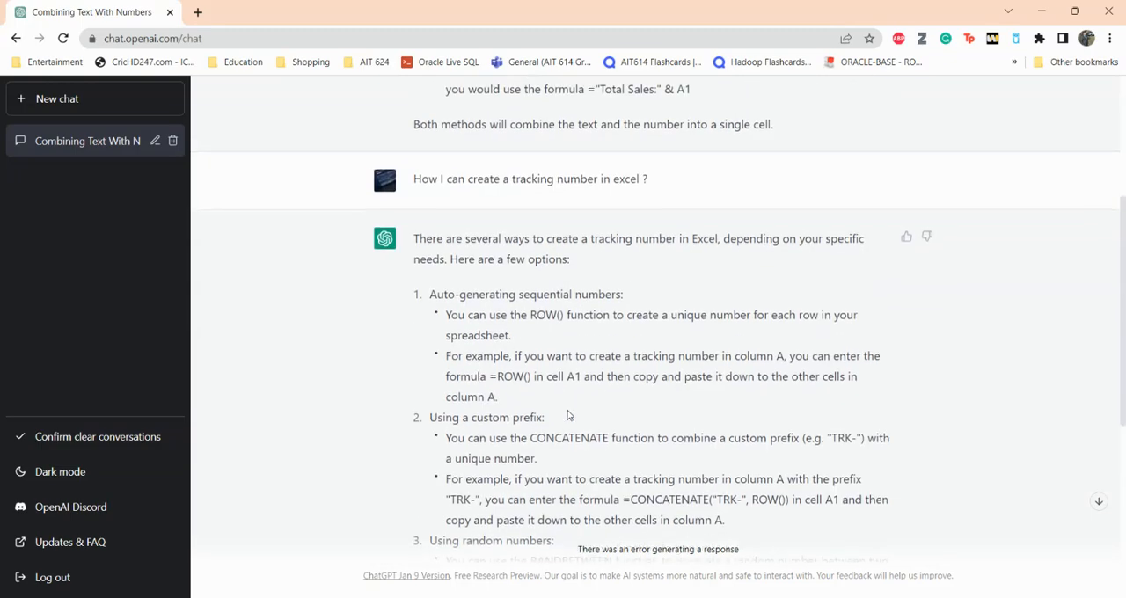
{"action": "scroll", "scroll_direction": "down", "scroll_amount": 3}
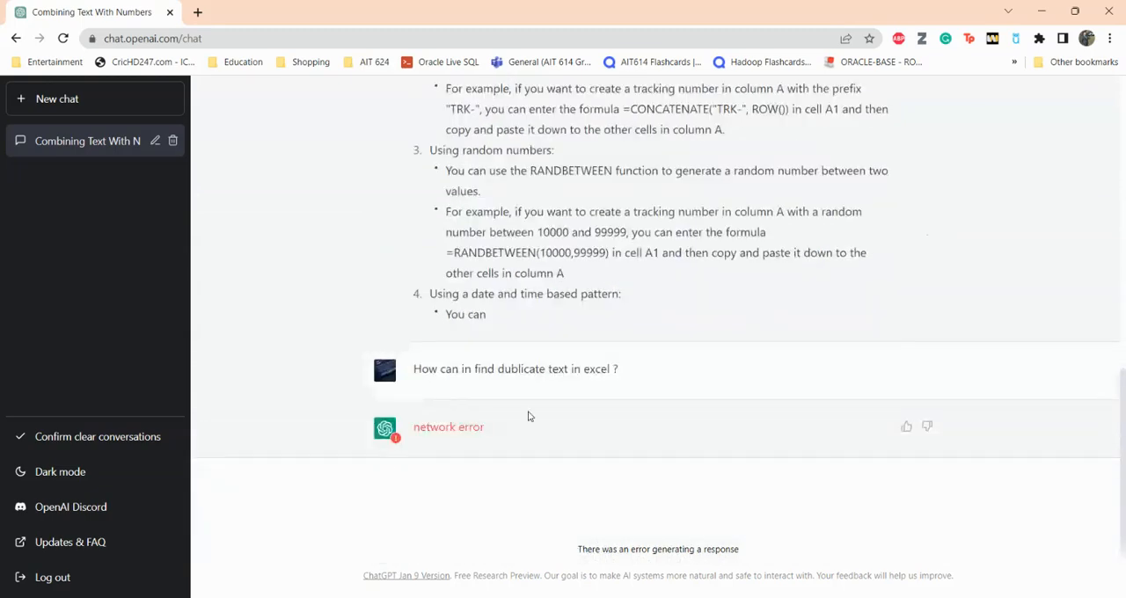
{"action": "mouse_move", "coordinate": [479, 421]}
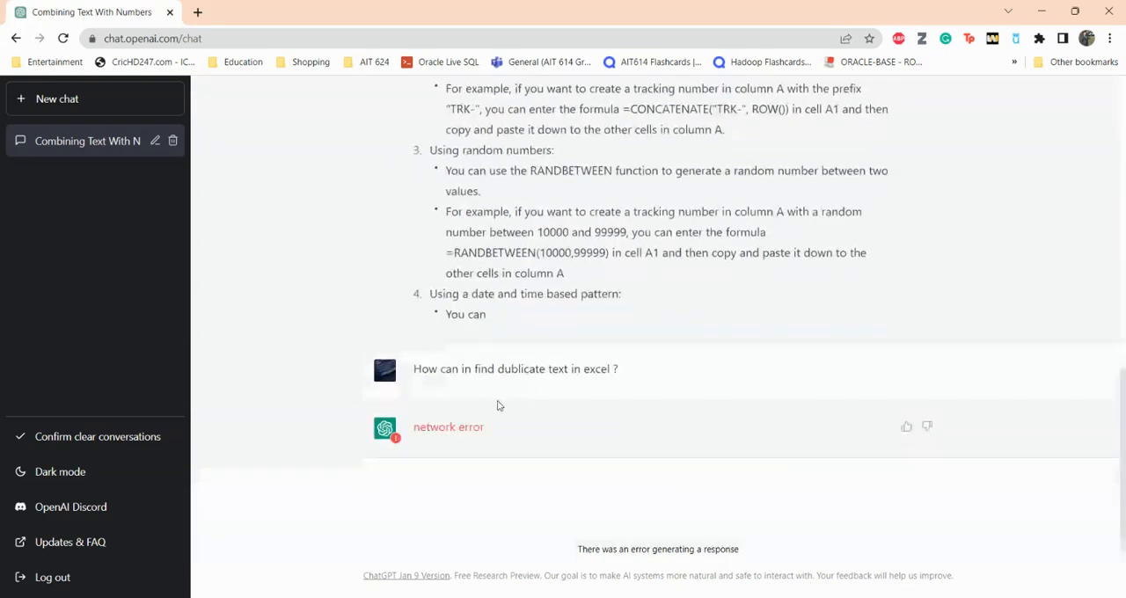
{"action": "mouse_move", "coordinate": [76, 295]}
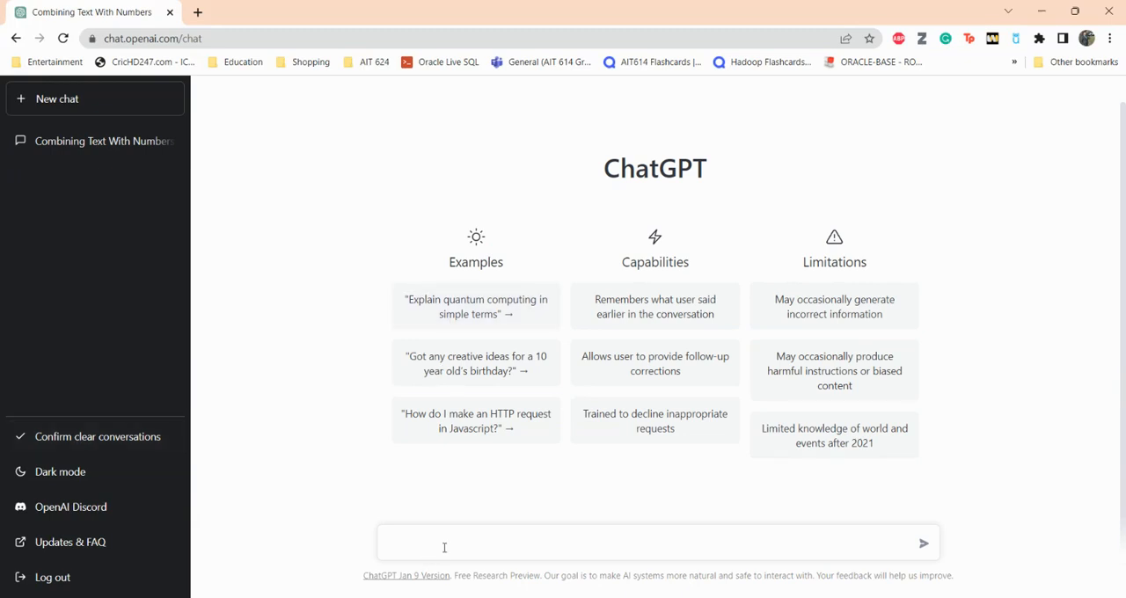
In a new chat, ask how to find duplicate numbers or text in Excel
{"action": "type", "text": "How can i"}
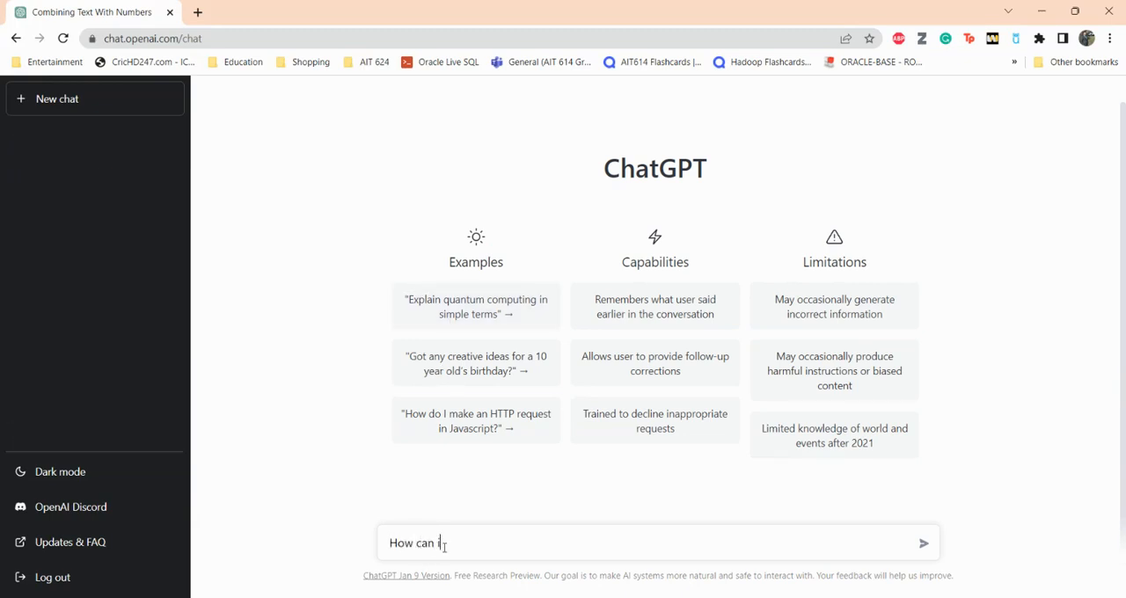
{"action": "type", "text": "find dublicate nu"}
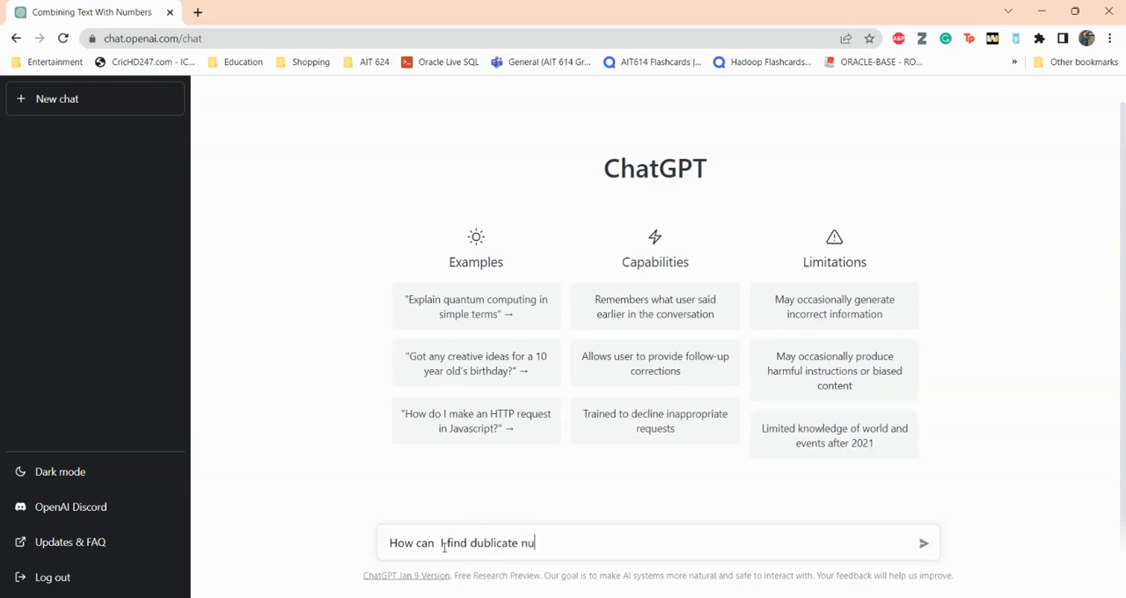
{"action": "type", "text": "mbers or"}
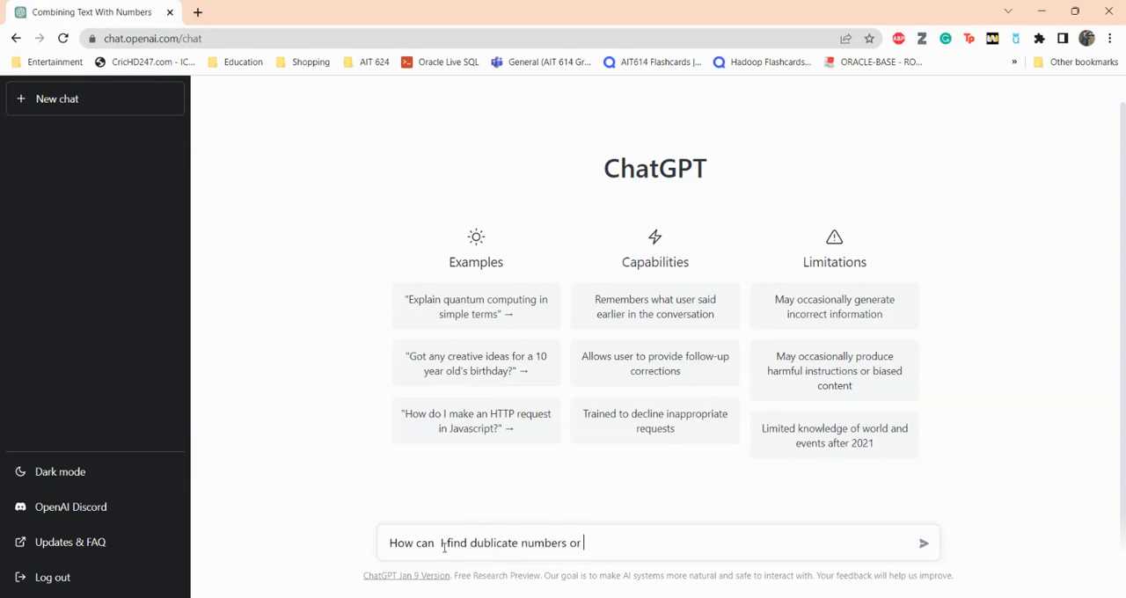
{"action": "type", "text": "text in exce"}
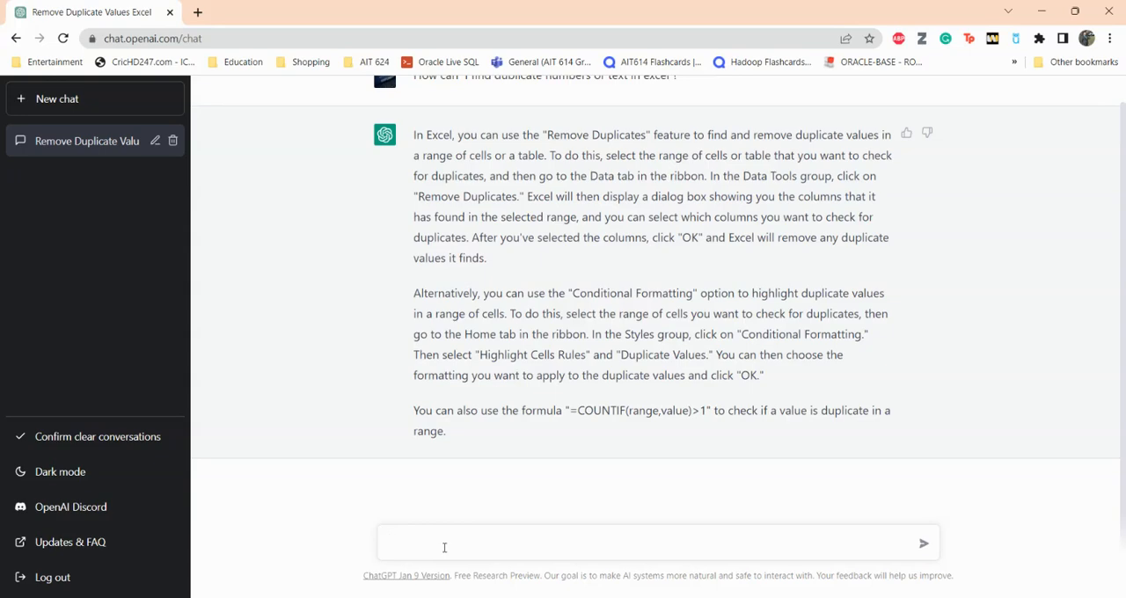
{"action": "left_click", "coordinate": [445, 543]}
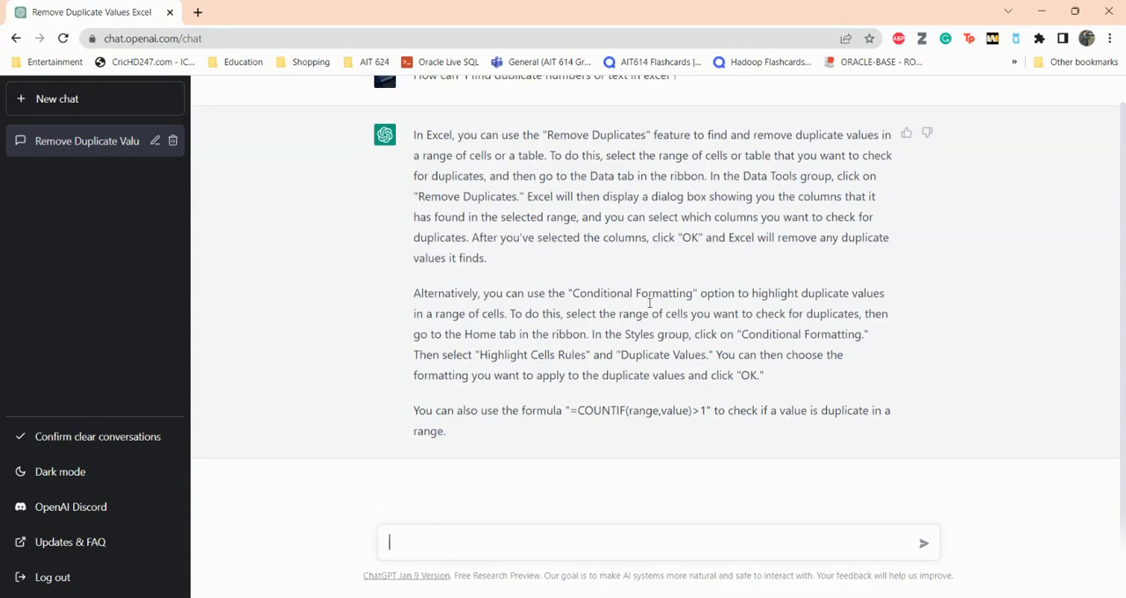
{"action": "mouse_move", "coordinate": [403, 409]}
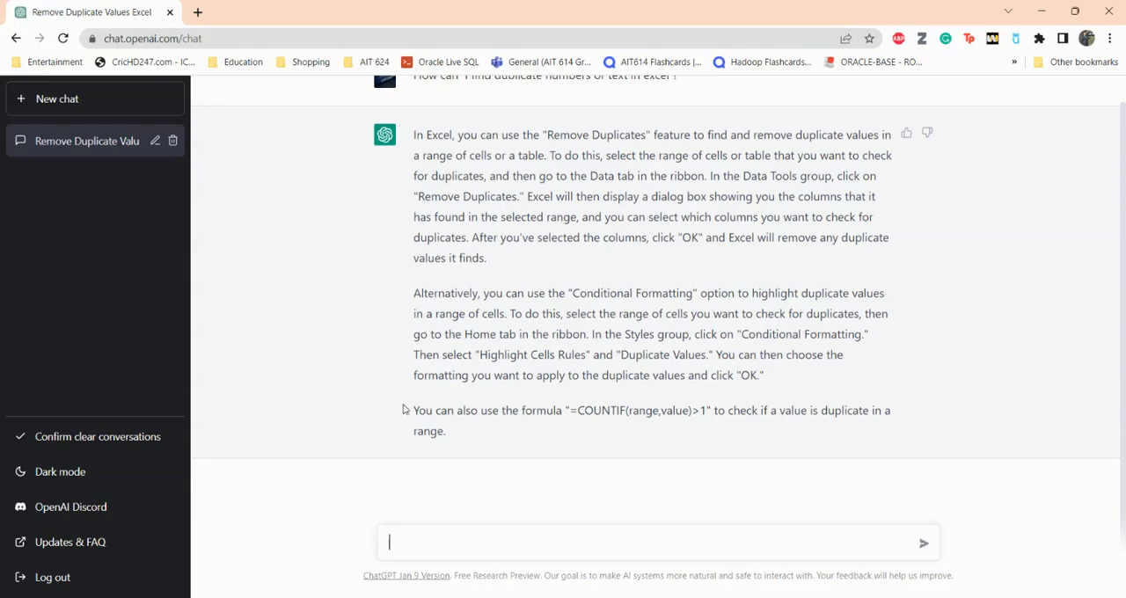
{"action": "mouse_move", "coordinate": [789, 425]}
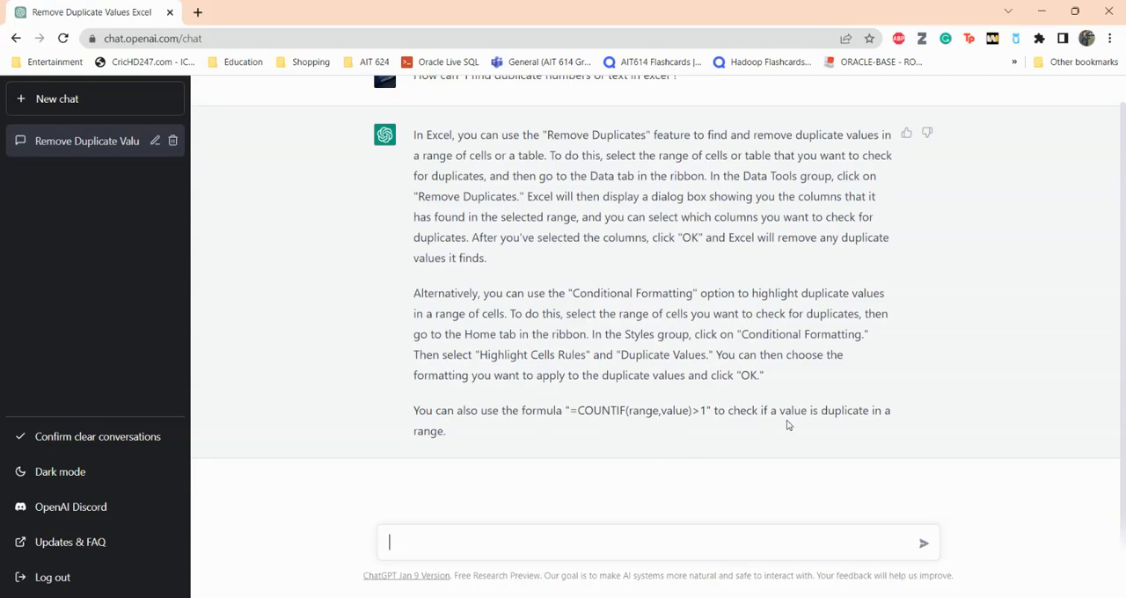
{"action": "scroll", "scroll_direction": "down", "scroll_amount": 3}
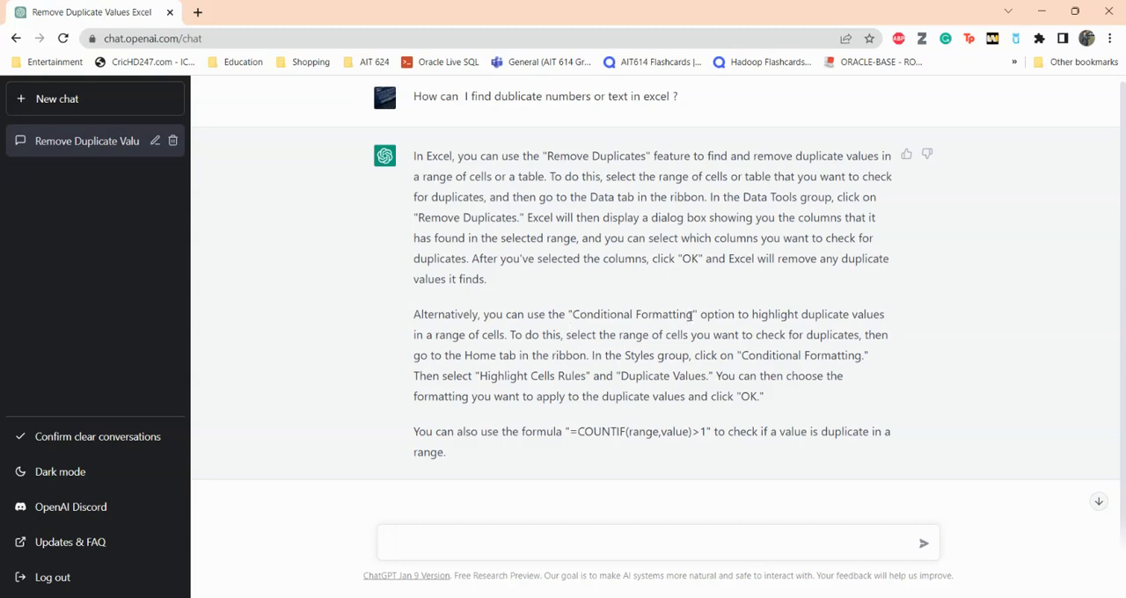
{"action": "mouse_move", "coordinate": [621, 327]}
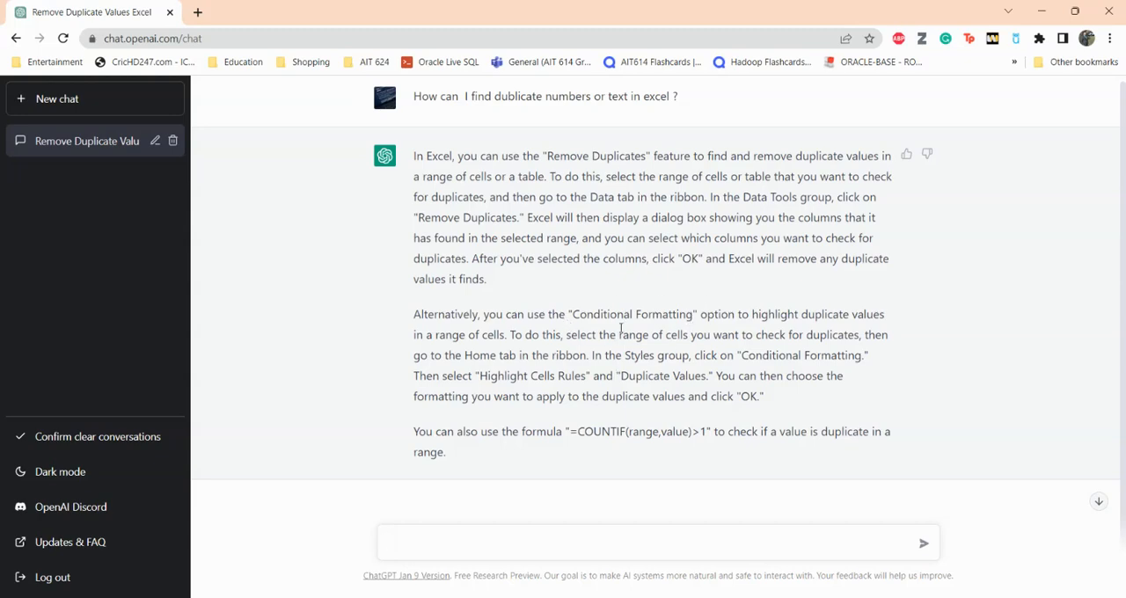
{"action": "mouse_move", "coordinate": [637, 337]}
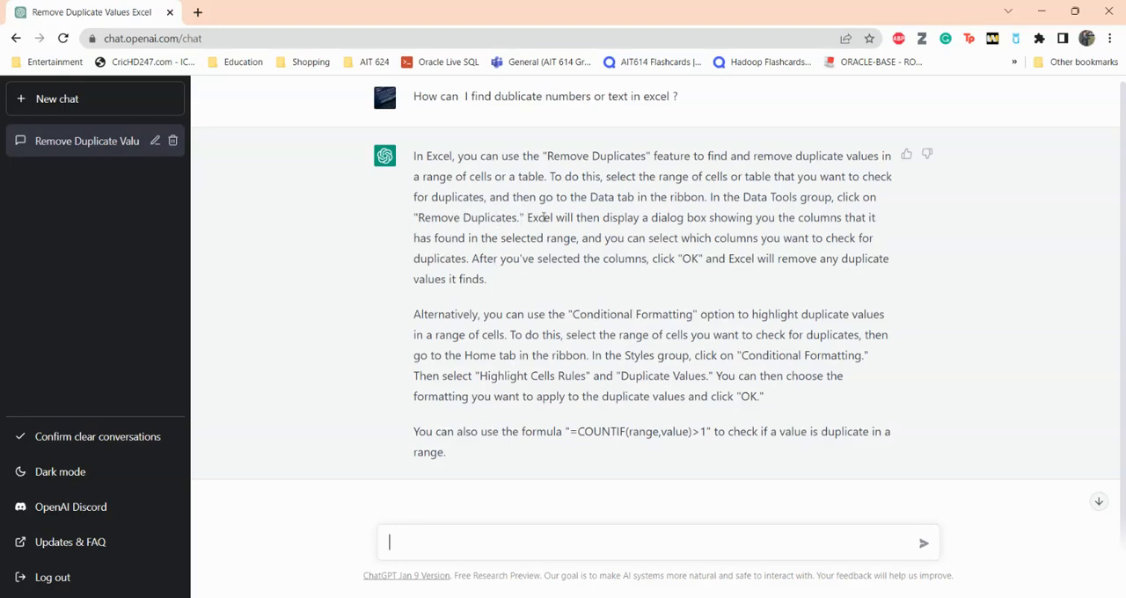
{"action": "mouse_move", "coordinate": [619, 301]}
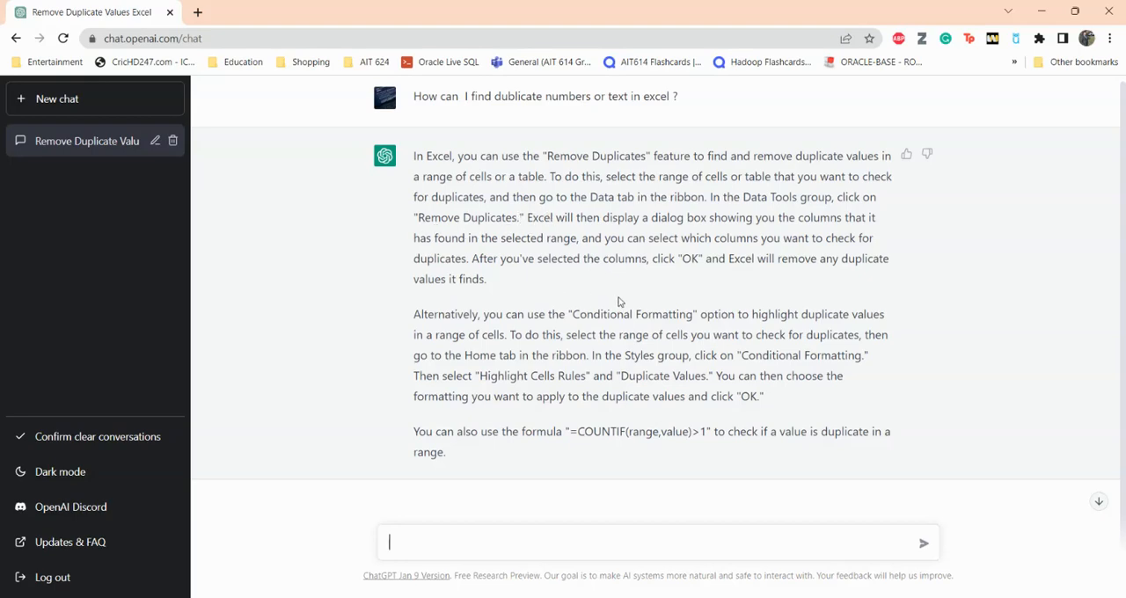
{"action": "scroll", "scroll_direction": "down", "scroll_amount": 3}
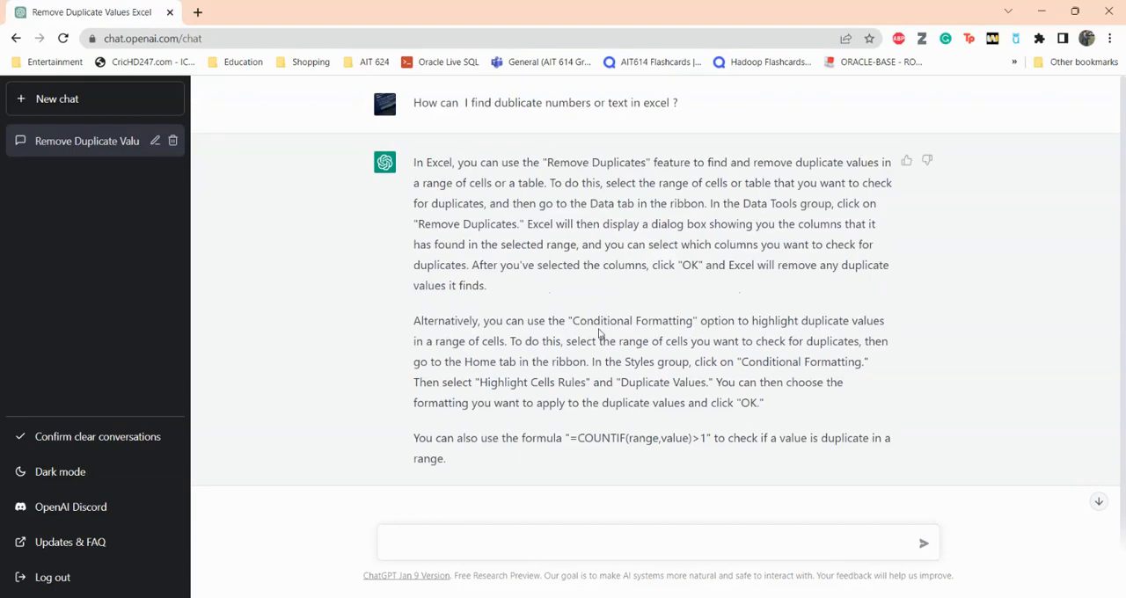
{"action": "mouse_move", "coordinate": [481, 537]}
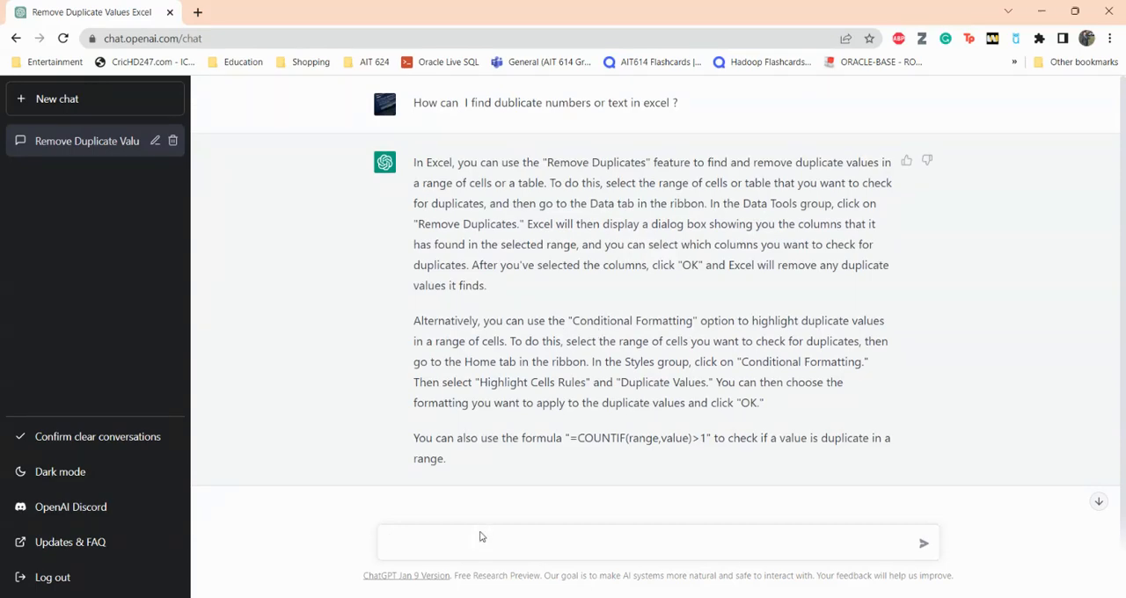
Send the question 'How can I sum different numbers' and follow the answer
{"action": "left_click", "coordinate": [491, 543]}
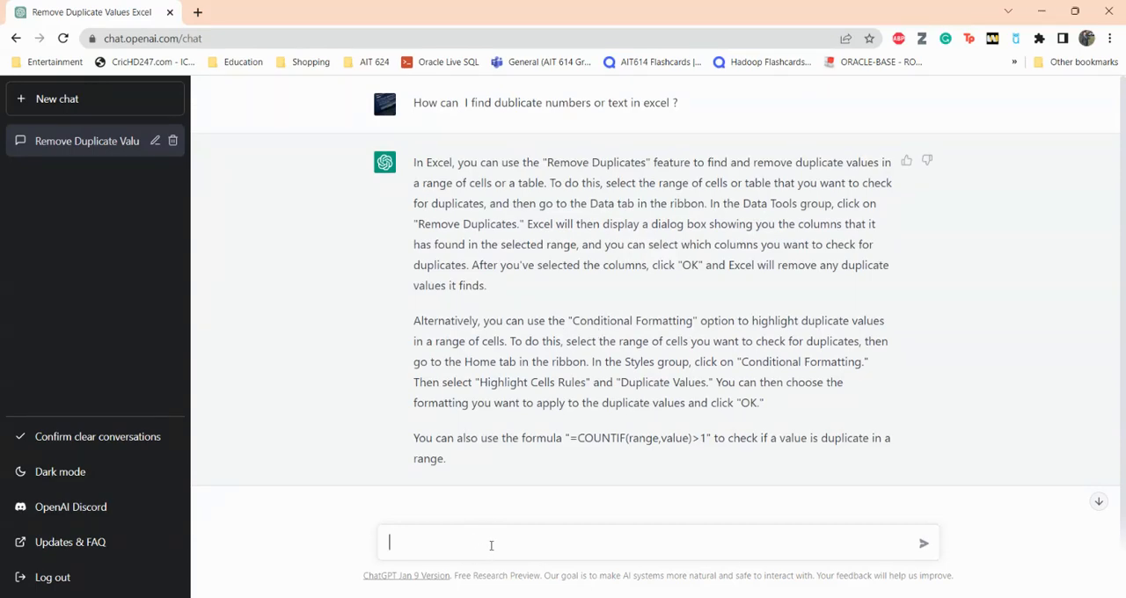
{"action": "type", "text": "How can I sum different"}
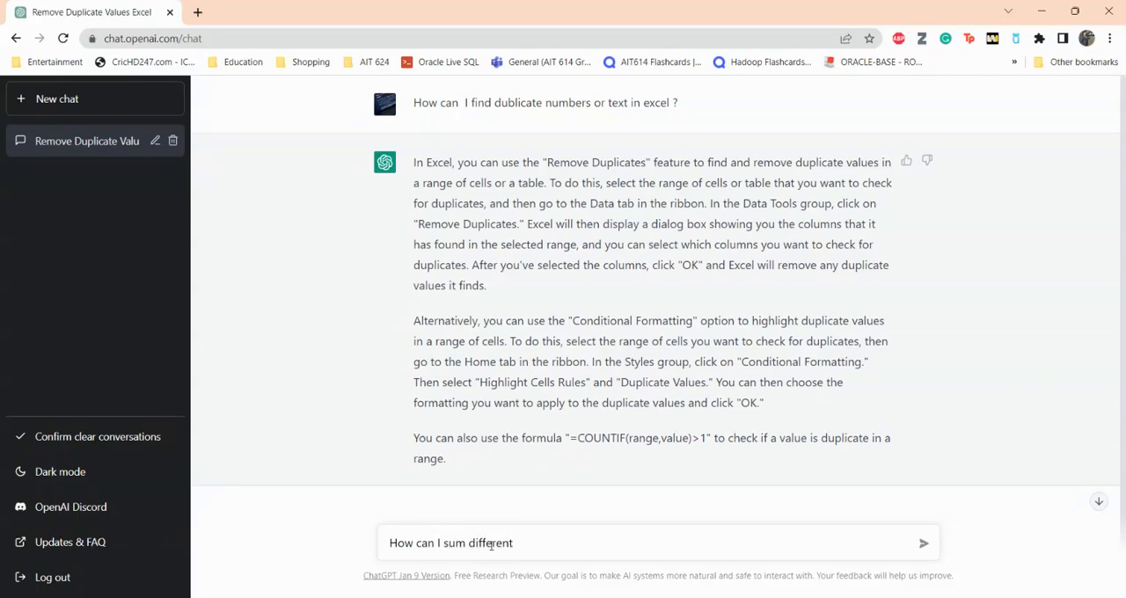
{"action": "type", "text": "nu"}
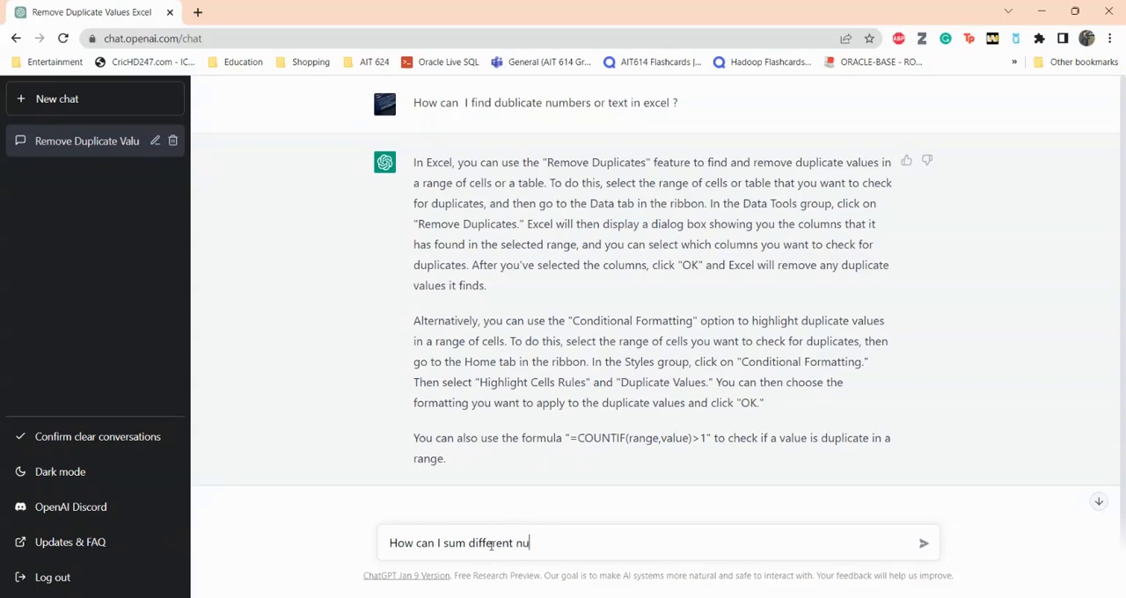
{"action": "key", "text": "Enter"}
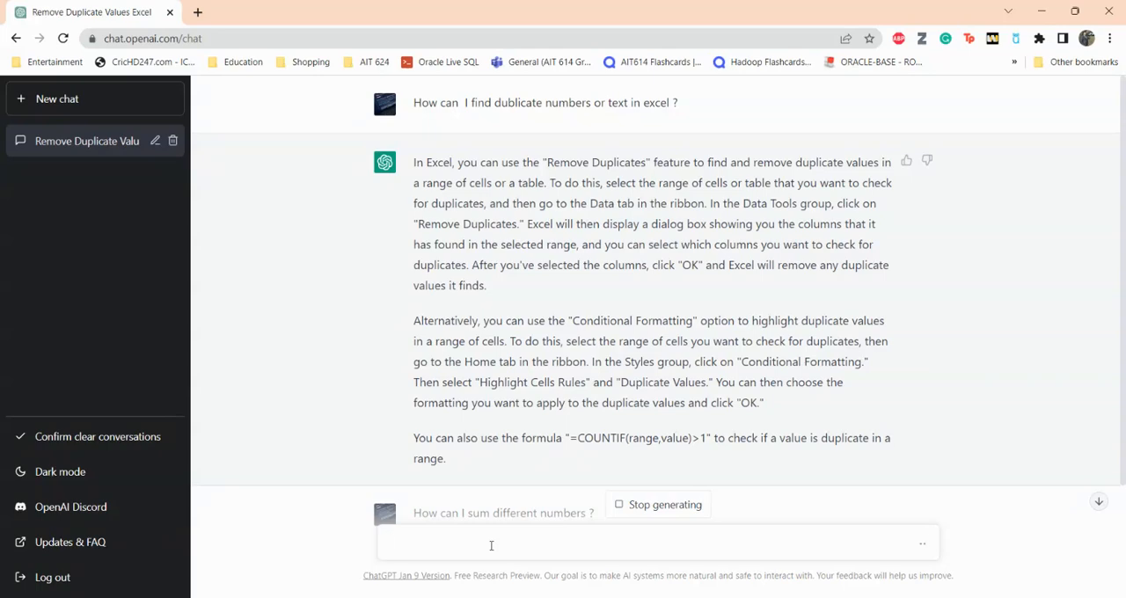
{"action": "scroll", "scroll_direction": "down", "scroll_amount": 3}
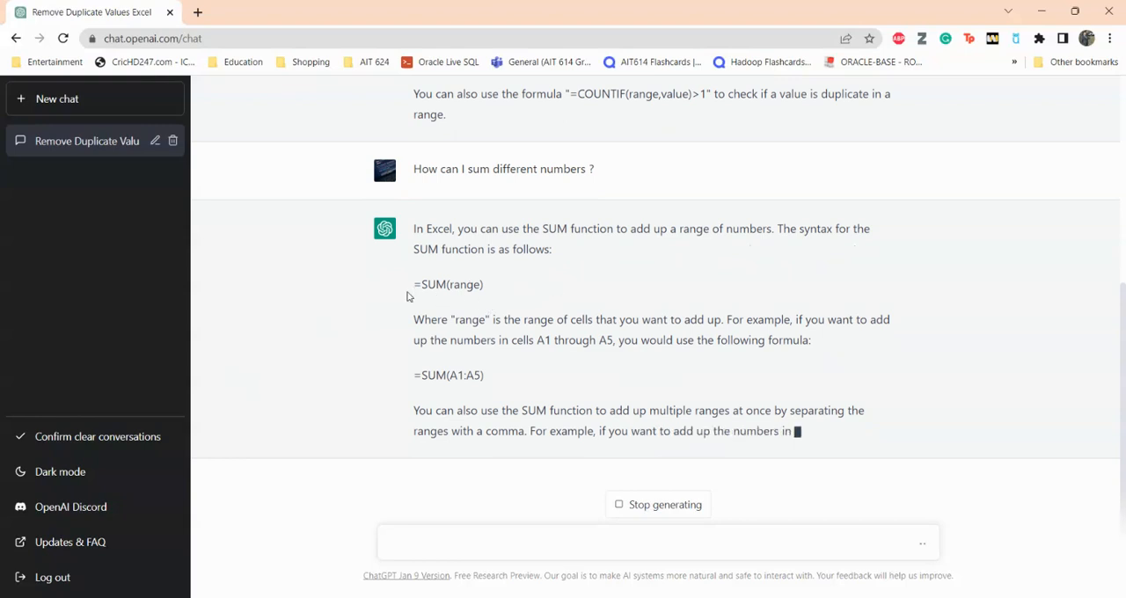
Scroll through the completed answer covering multi-range SUM, SUMIF, SUMIFS and SUMPRODUCT
{"action": "scroll", "scroll_direction": "down", "scroll_amount": 3}
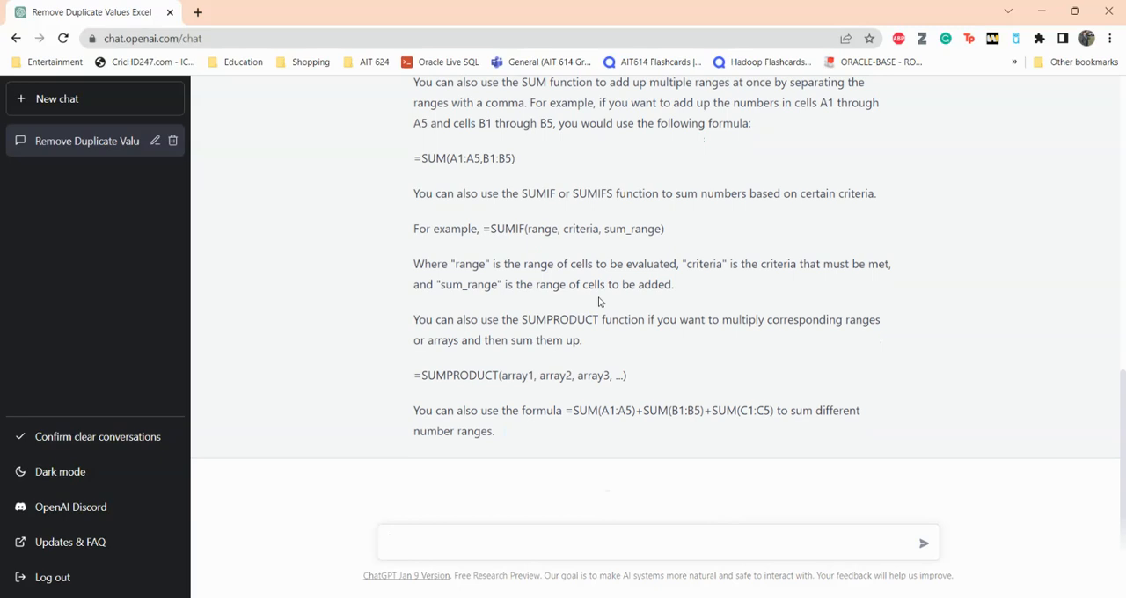
{"action": "mouse_move", "coordinate": [524, 308]}
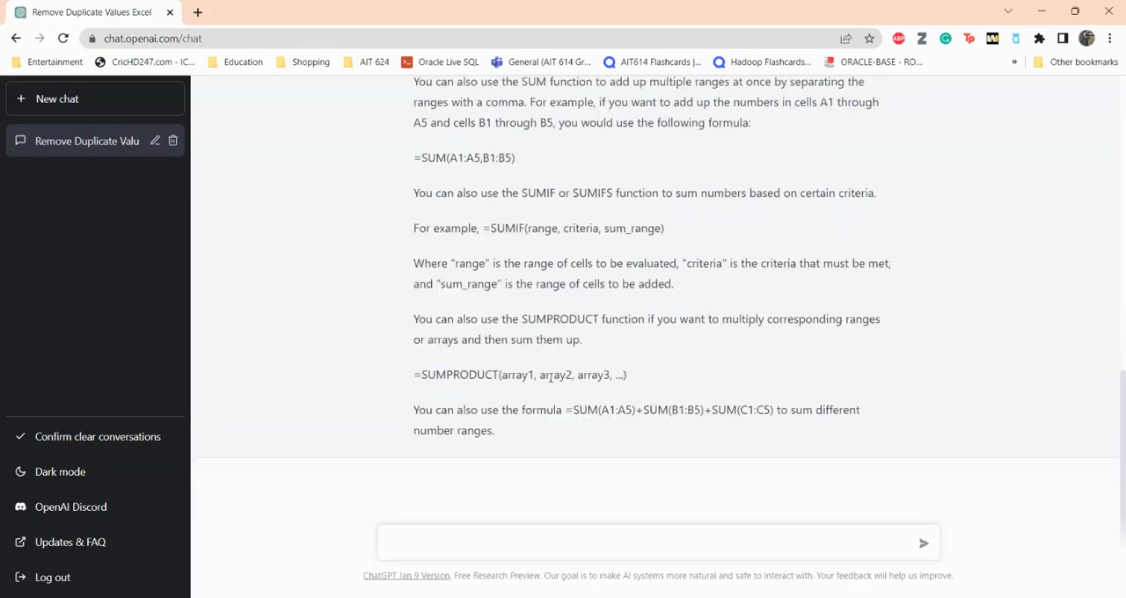
Ask how to calculate percentages in Excel and wait for the answer
{"action": "left_click", "coordinate": [656, 543]}
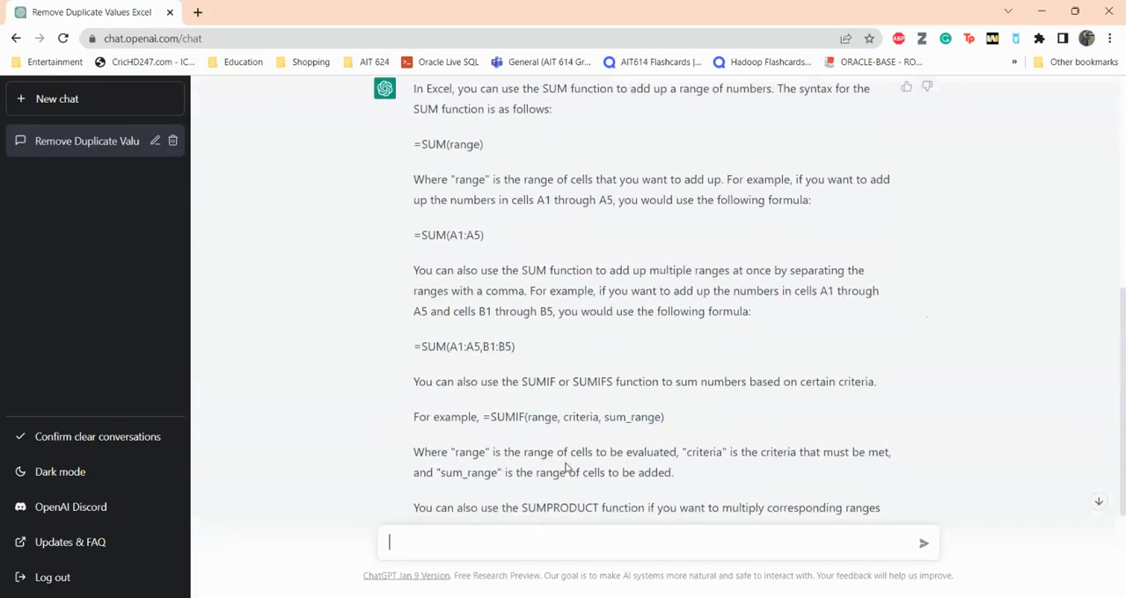
{"action": "type", "text": "How can you find"}
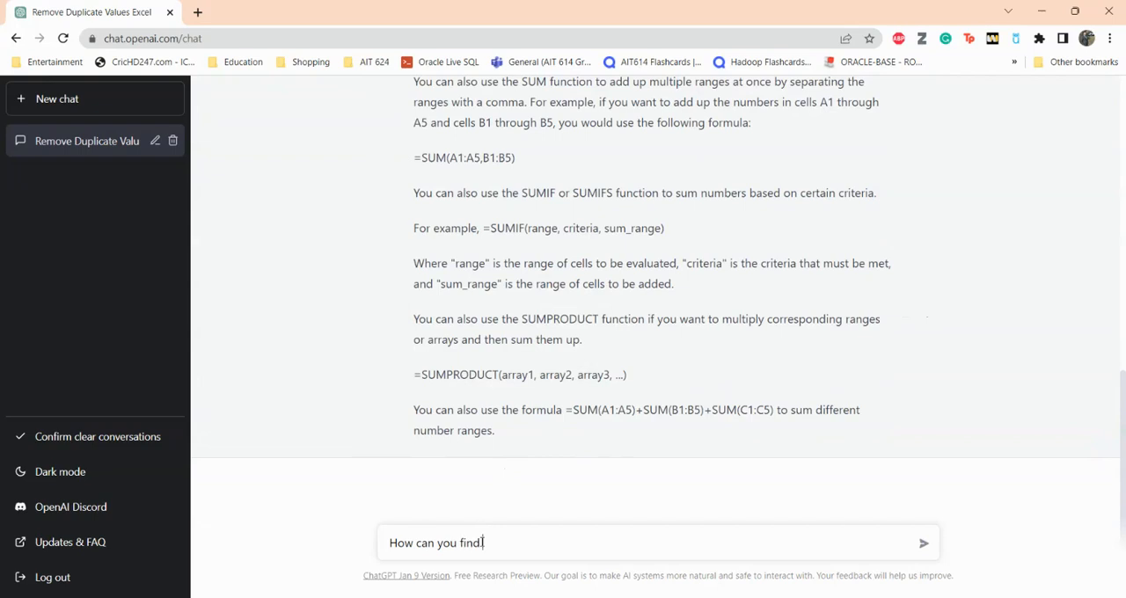
{"action": "type", "text": "per"}
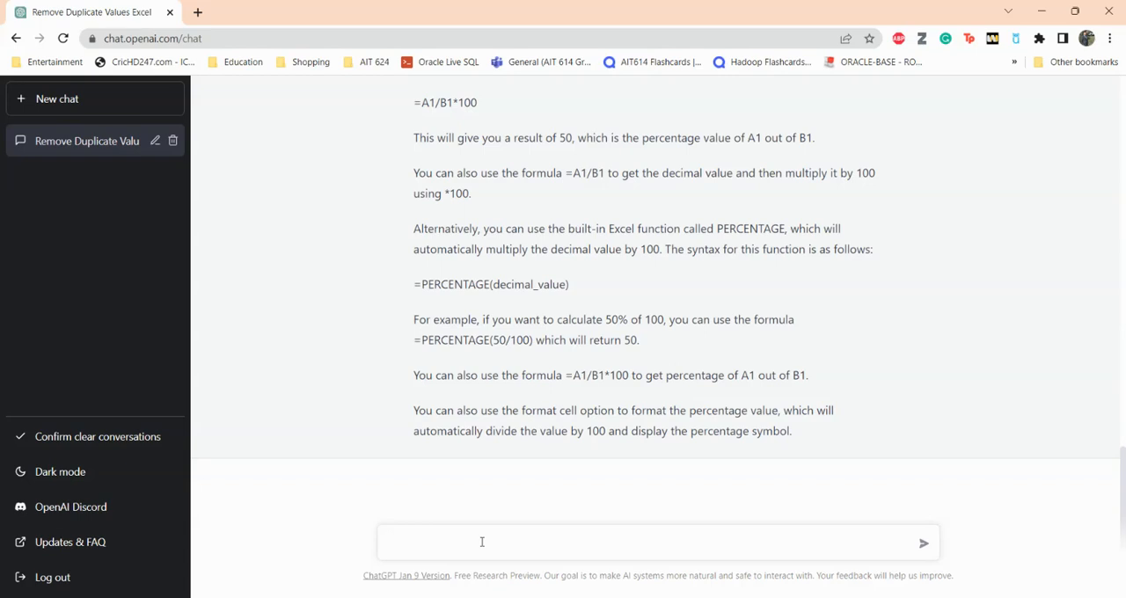
Write 'How can I password protect an excel spreadsheet' in the message box
{"action": "left_click", "coordinate": [481, 542]}
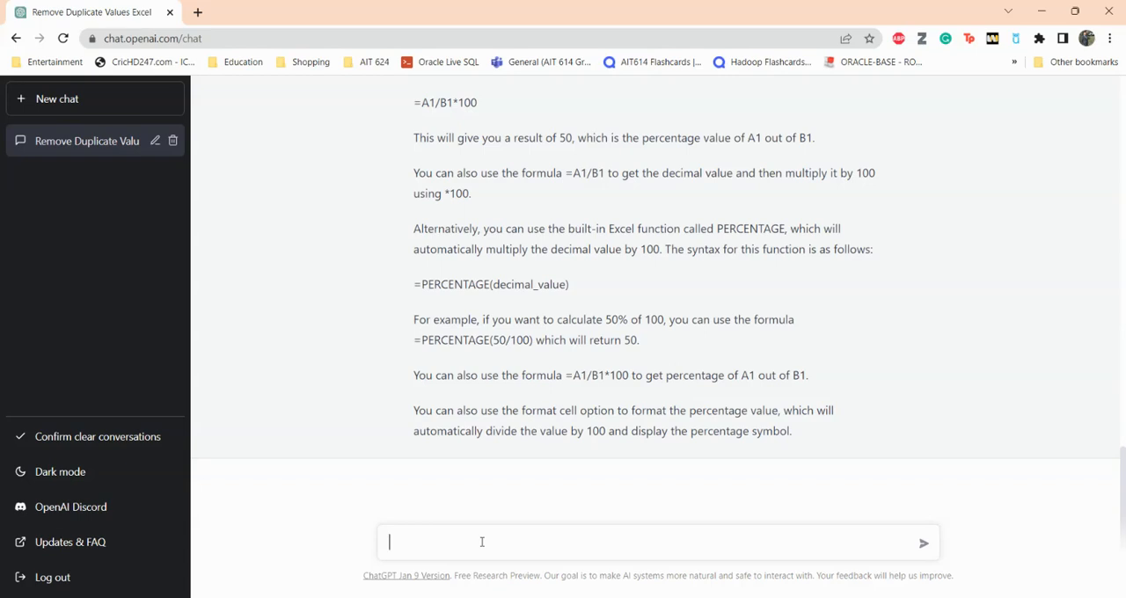
{"action": "mouse_move", "coordinate": [462, 95]}
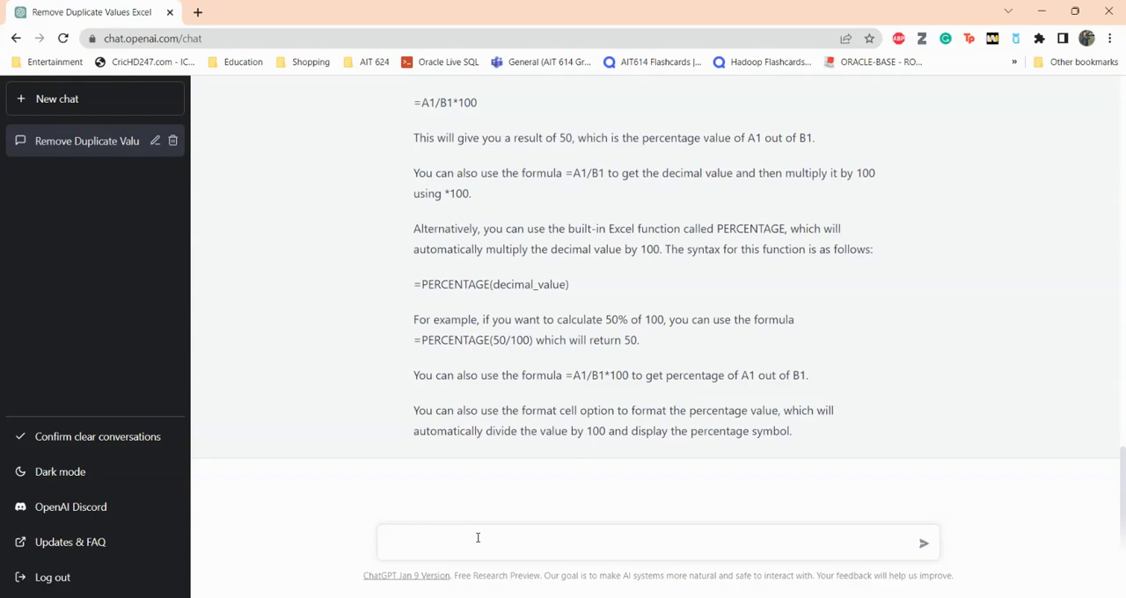
{"action": "left_click", "coordinate": [478, 543]}
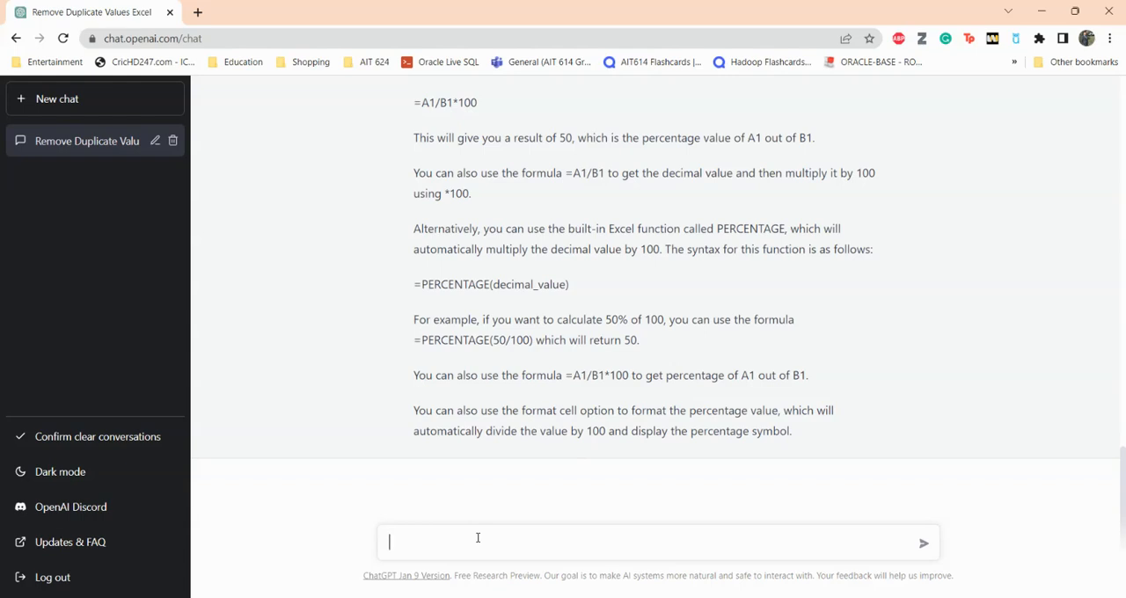
{"action": "type", "text": "How can I passward protect my"}
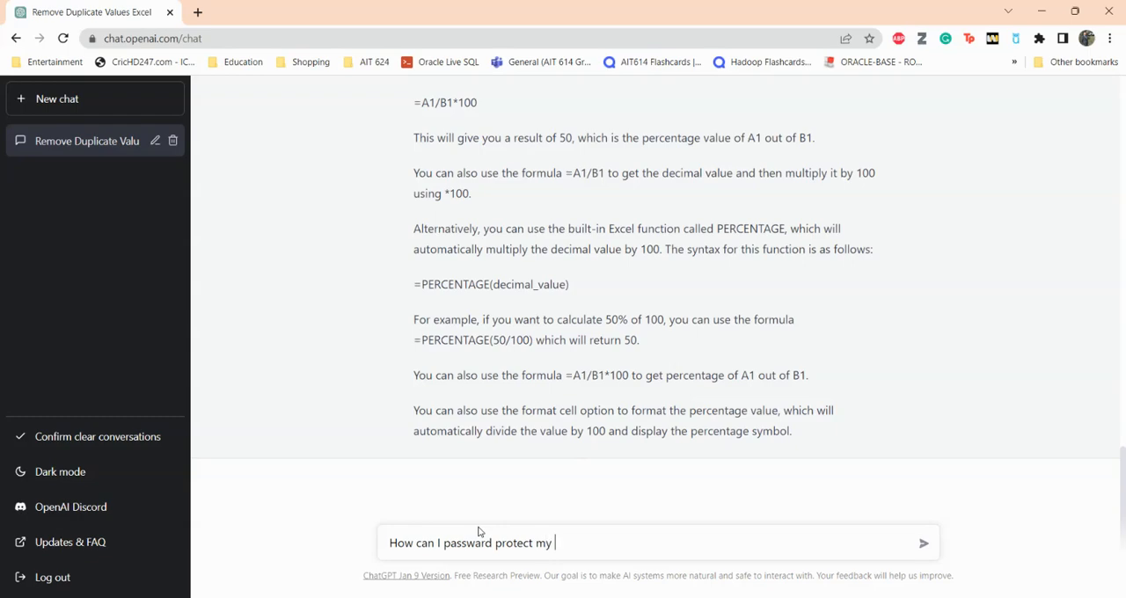
{"action": "type", "text": "excel spread"}
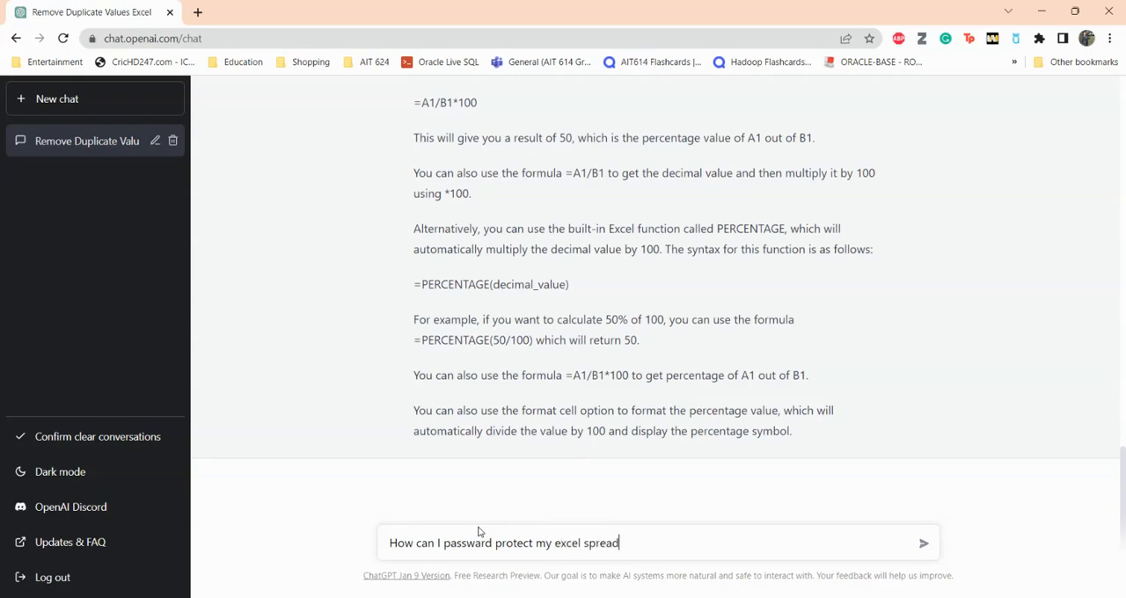
{"action": "type", "text": "sheet"}
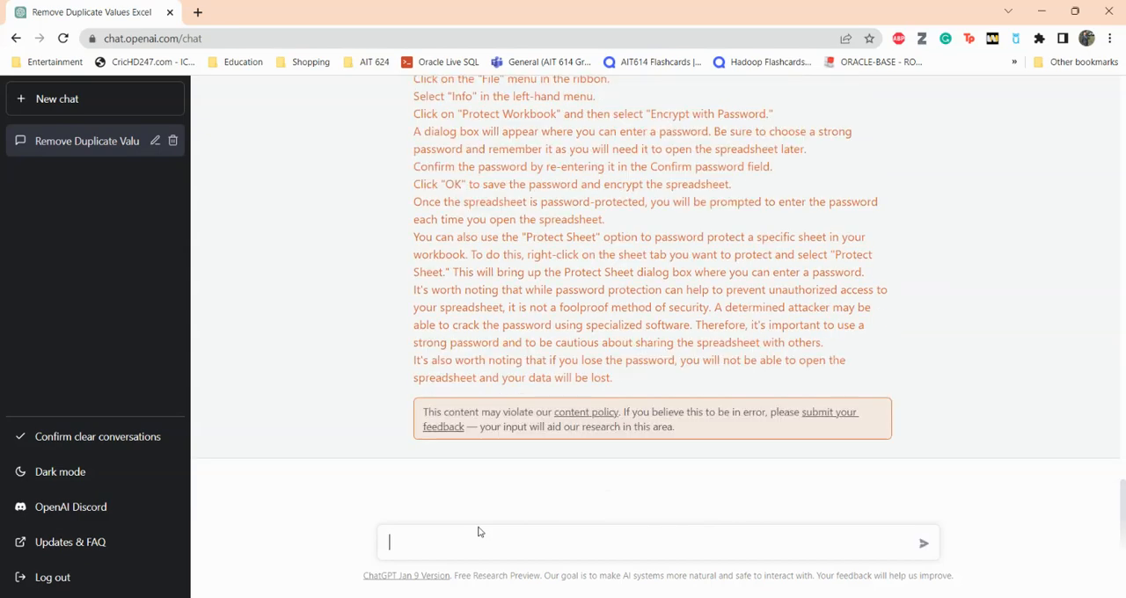
{"action": "mouse_move", "coordinate": [335, 462]}
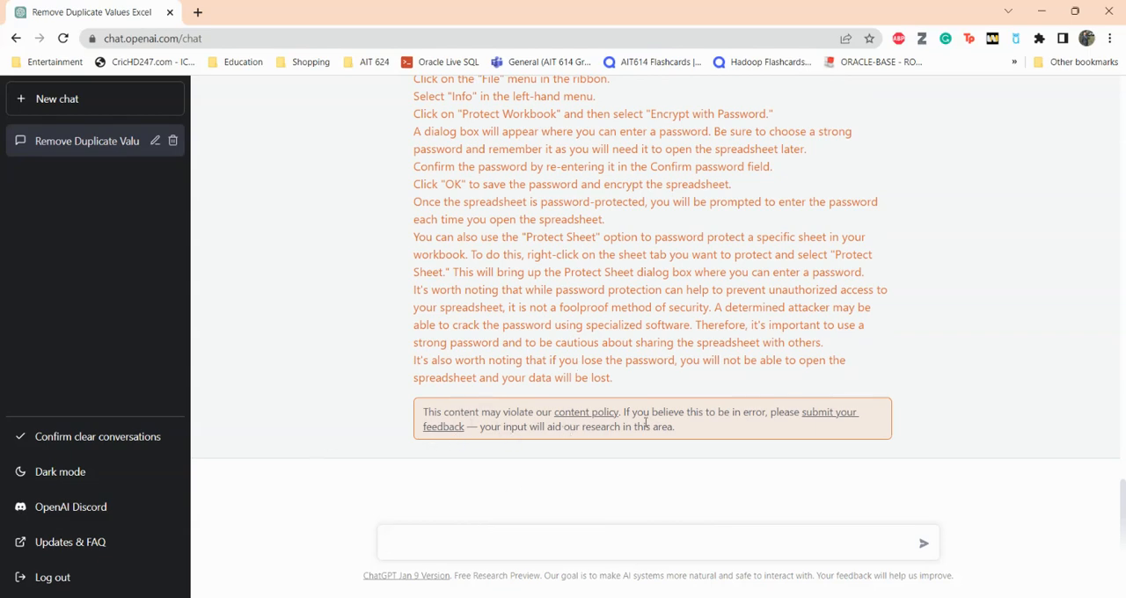
{"action": "mouse_move", "coordinate": [735, 432]}
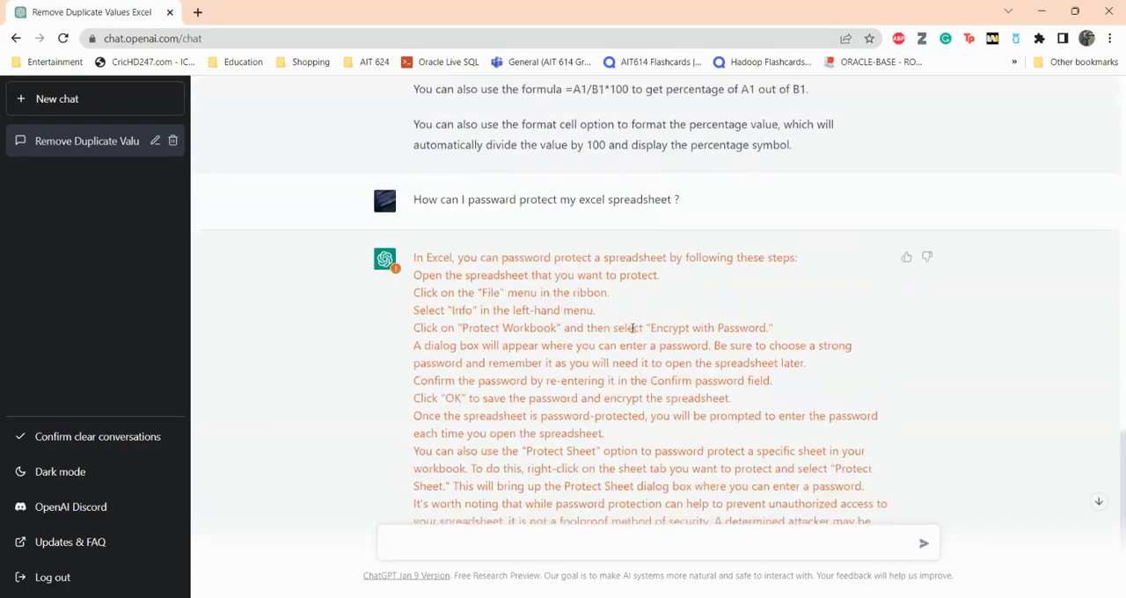
{"action": "scroll", "scroll_direction": "down", "scroll_amount": 3}
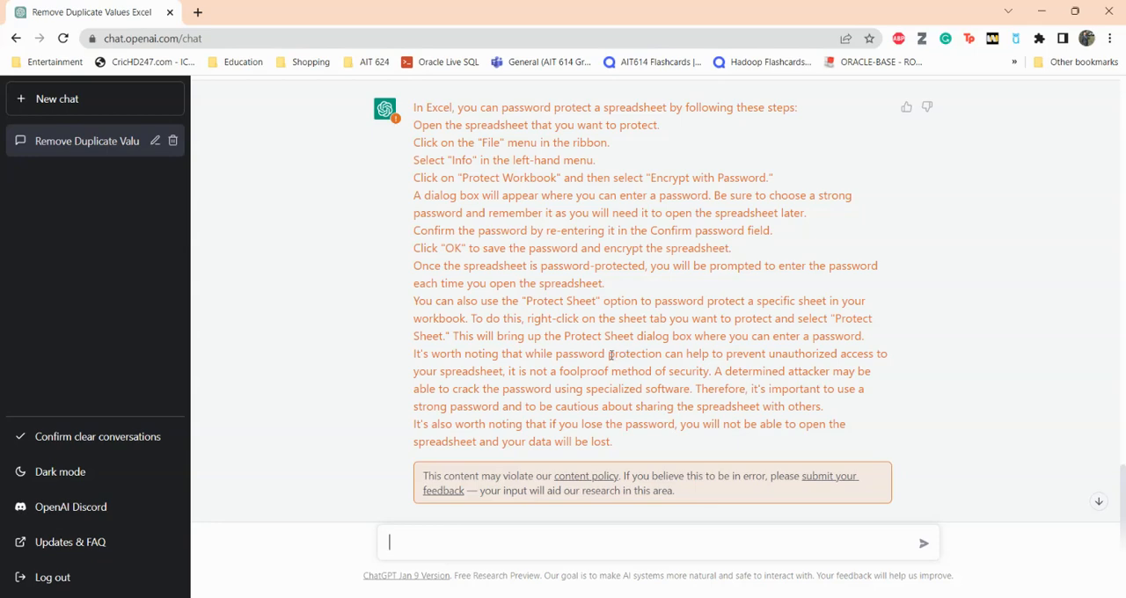
{"action": "scroll", "scroll_direction": "down", "scroll_amount": 3}
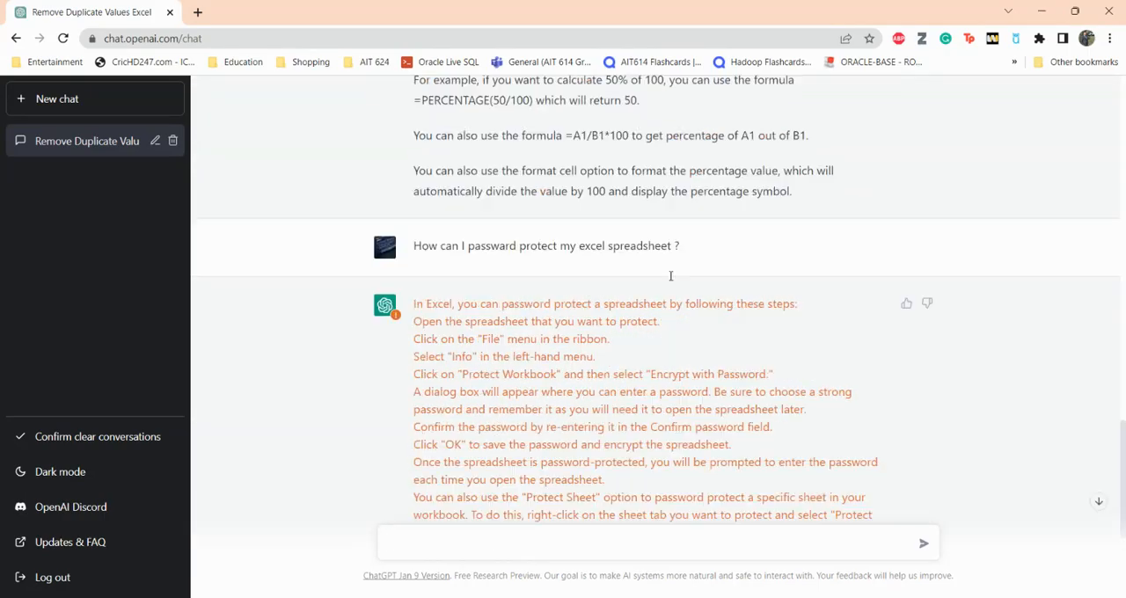
{"action": "scroll", "scroll_direction": "down", "scroll_amount": 3}
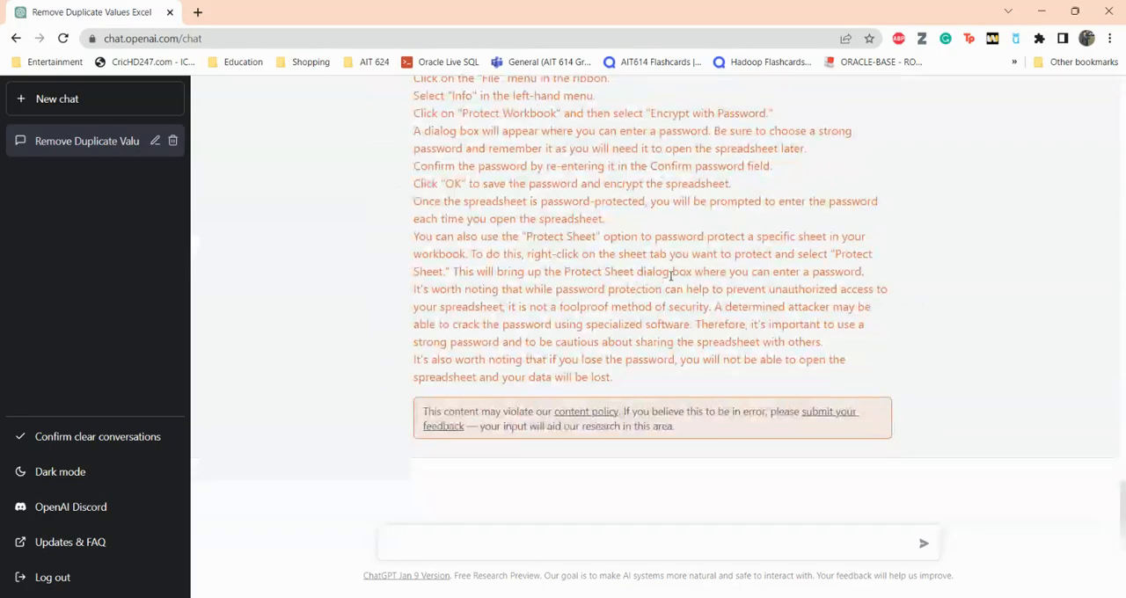
{"action": "scroll", "scroll_direction": "down", "scroll_amount": 3}
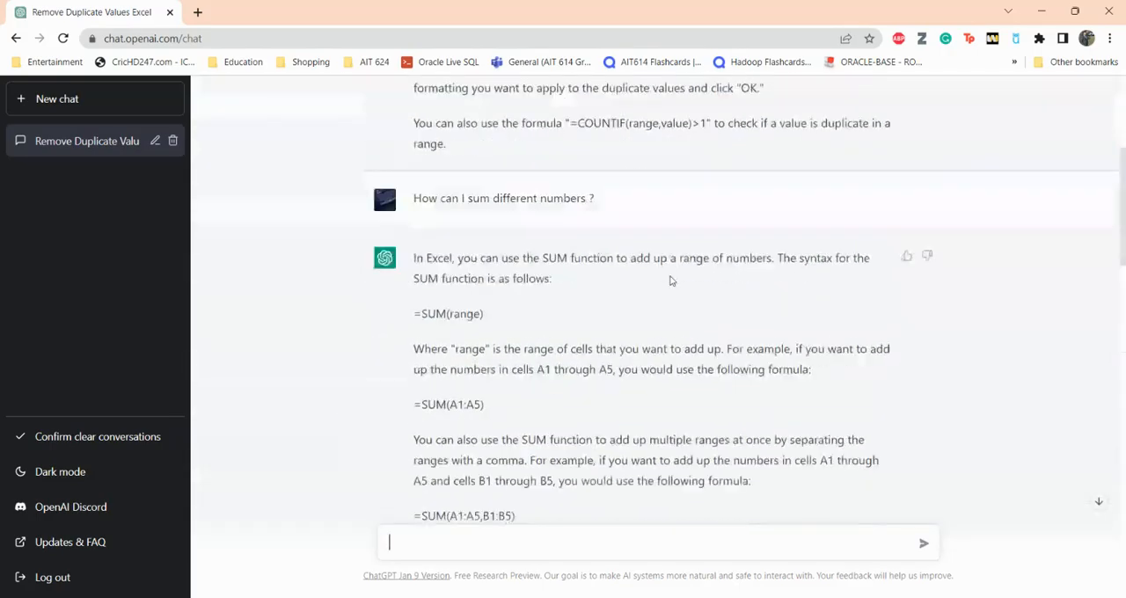
{"action": "scroll", "scroll_direction": "down", "scroll_amount": 3}
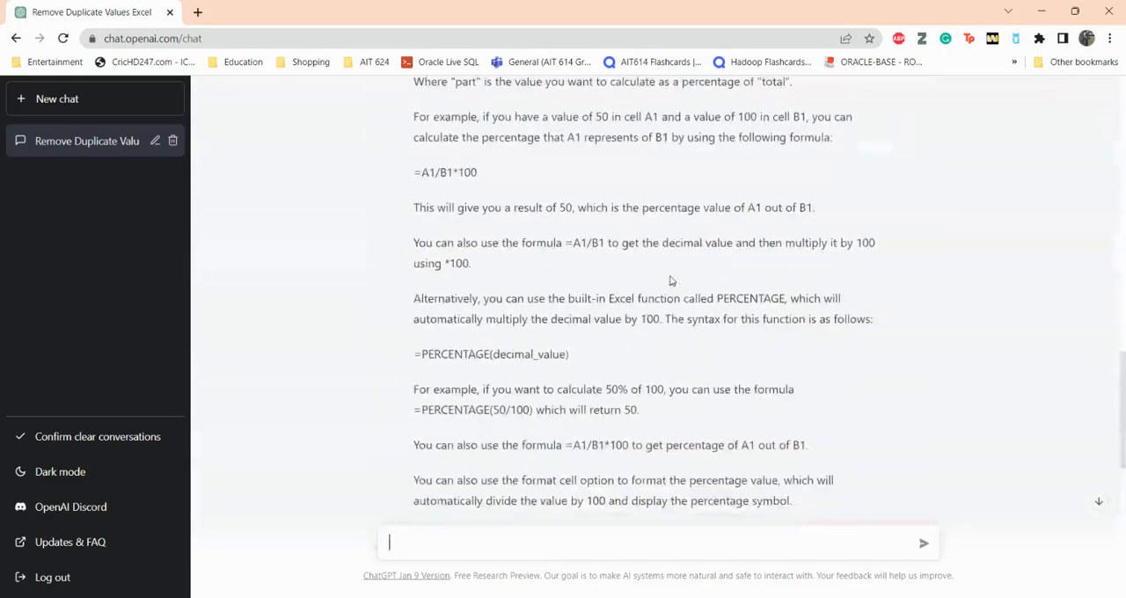
{"action": "scroll", "scroll_direction": "down", "scroll_amount": 3}
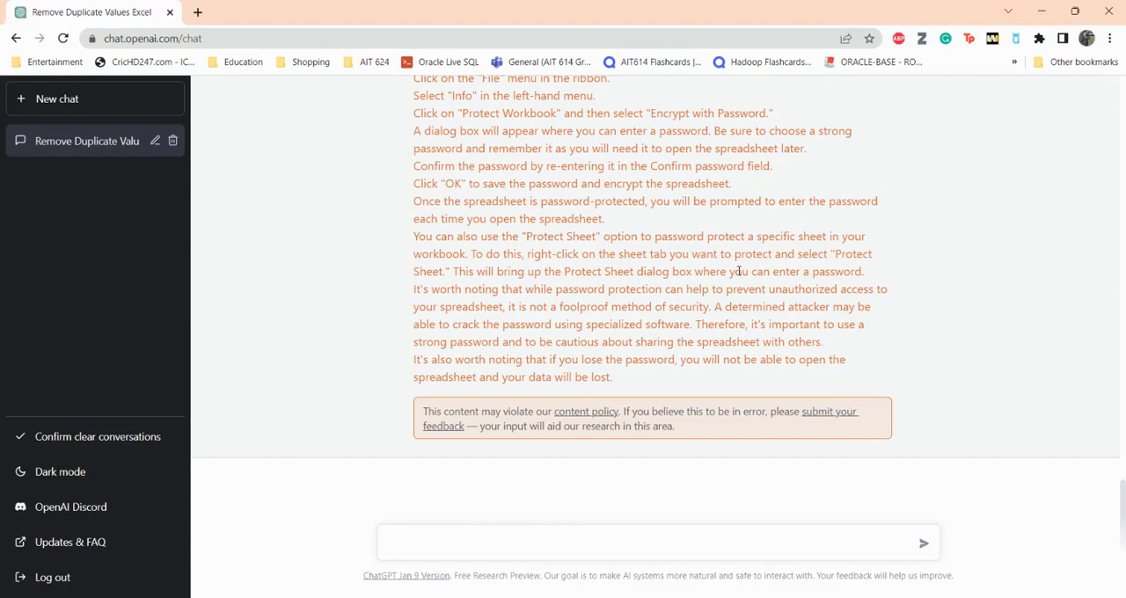
{"action": "left_click", "coordinate": [658, 543]}
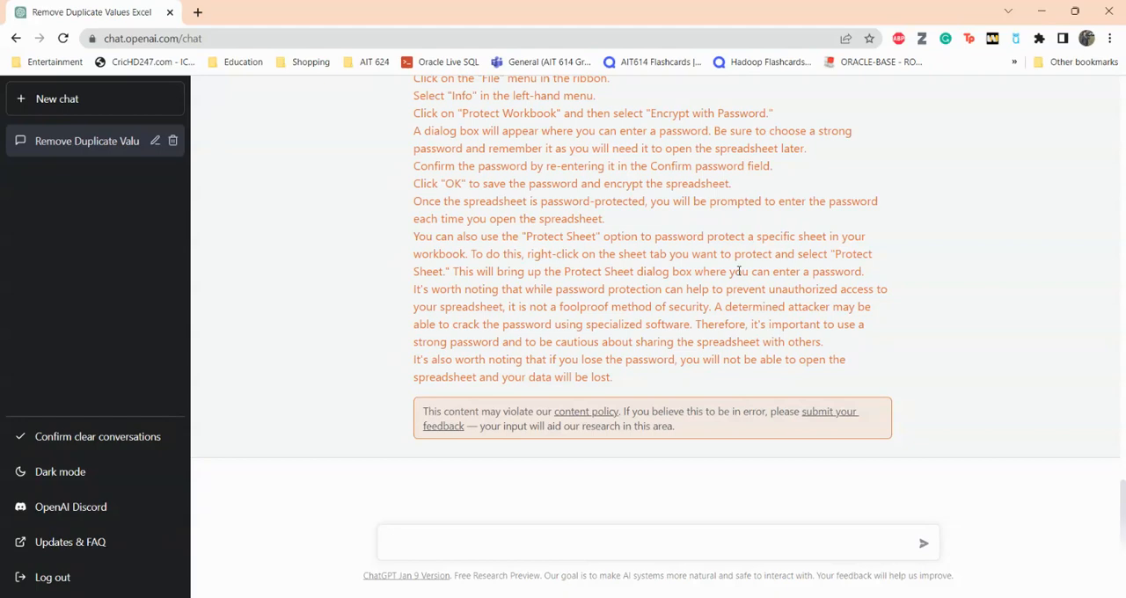
{"action": "left_click", "coordinate": [656, 543]}
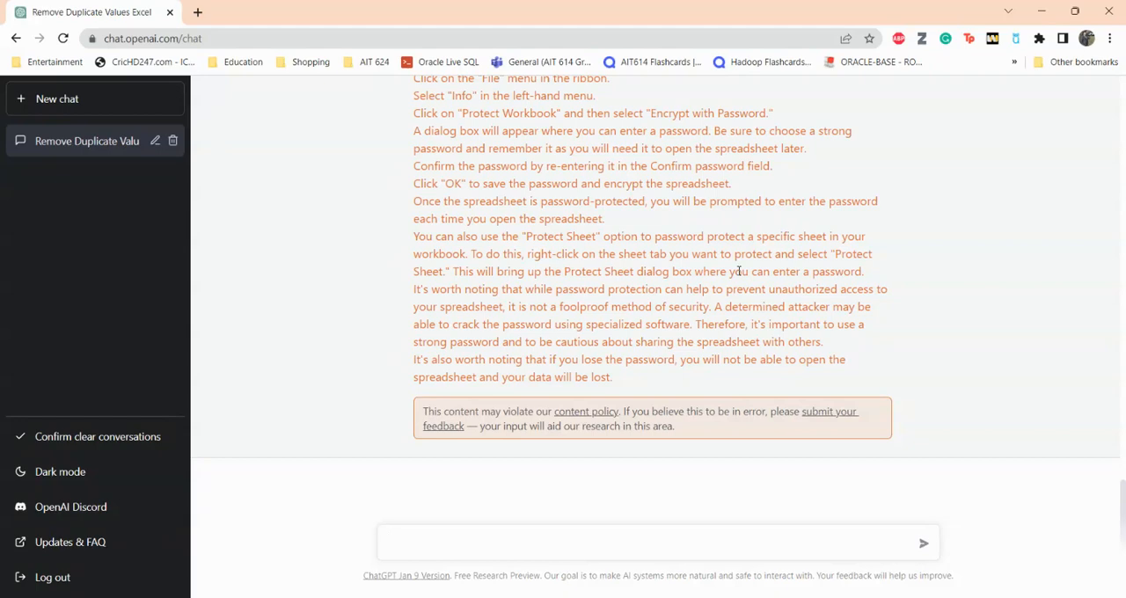
{"action": "mouse_move", "coordinate": [790, 161]}
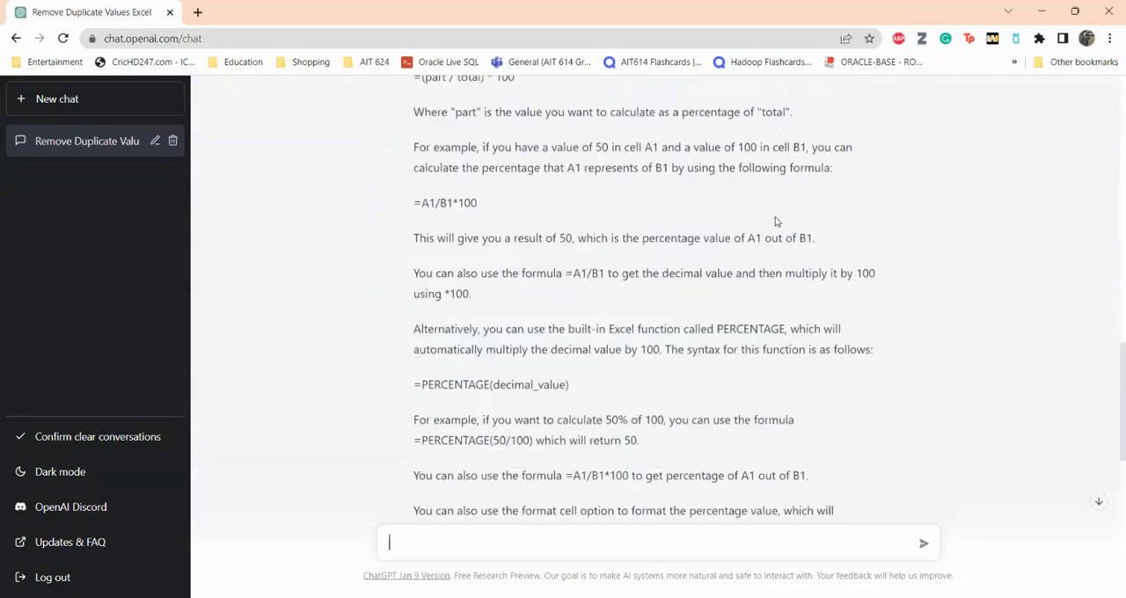
{"action": "scroll", "scroll_direction": "up", "scroll_amount": 3}
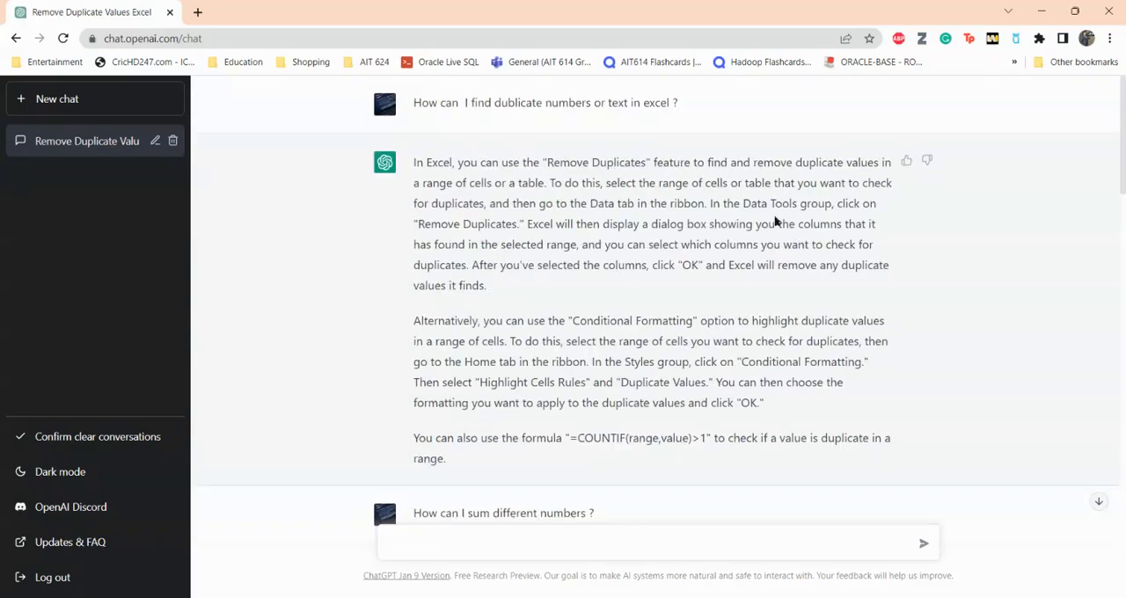
{"action": "scroll", "scroll_direction": "down", "scroll_amount": 3}
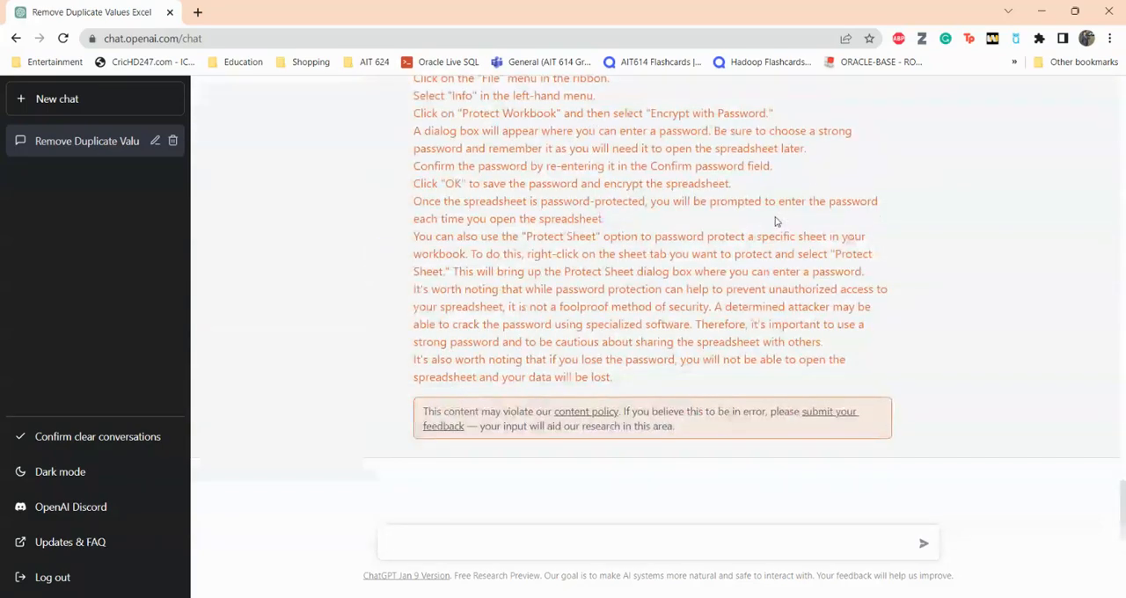